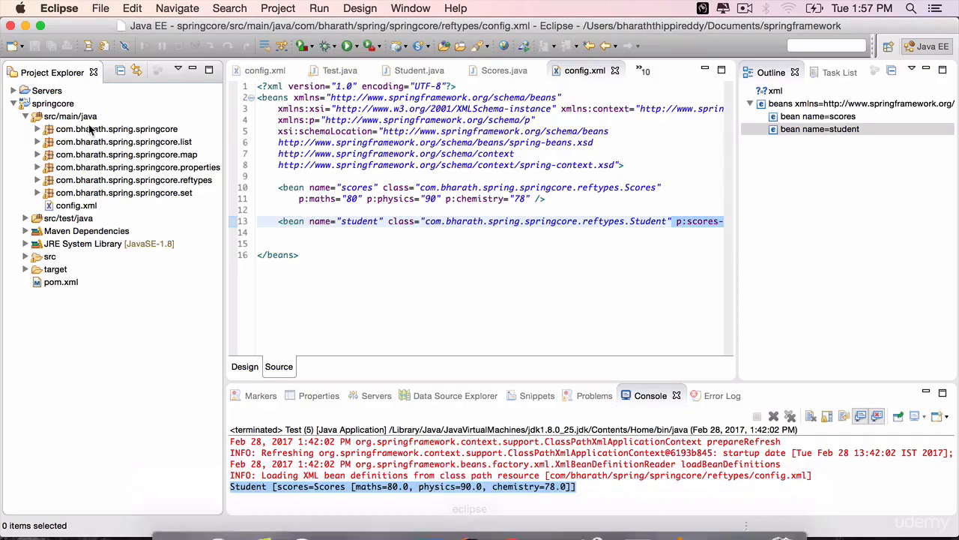
Step: Create class Patient in new package com.bharath.spring.springcore.lc.xmlconfig under src/main/java
{"action": "right_click", "coordinate": [70, 116]}
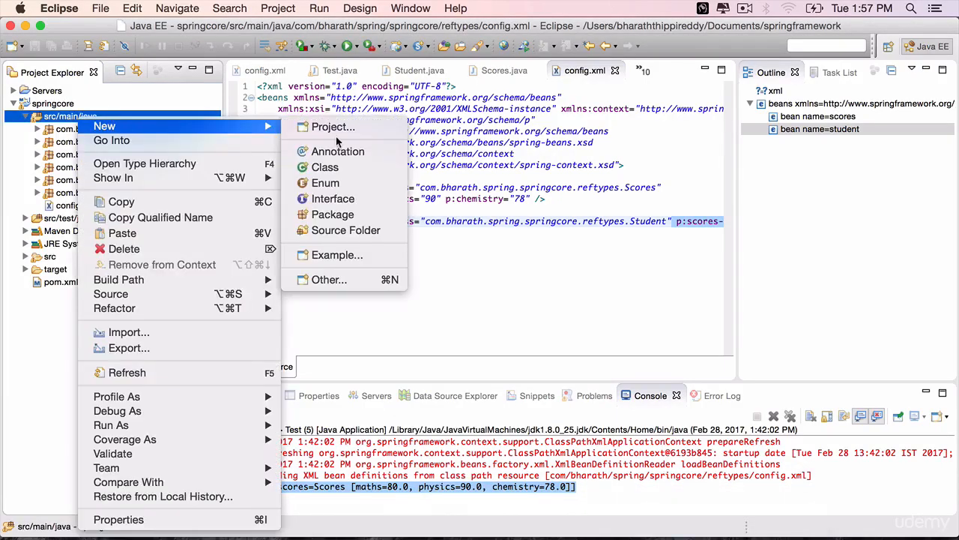
{"action": "left_click", "coordinate": [325, 167]}
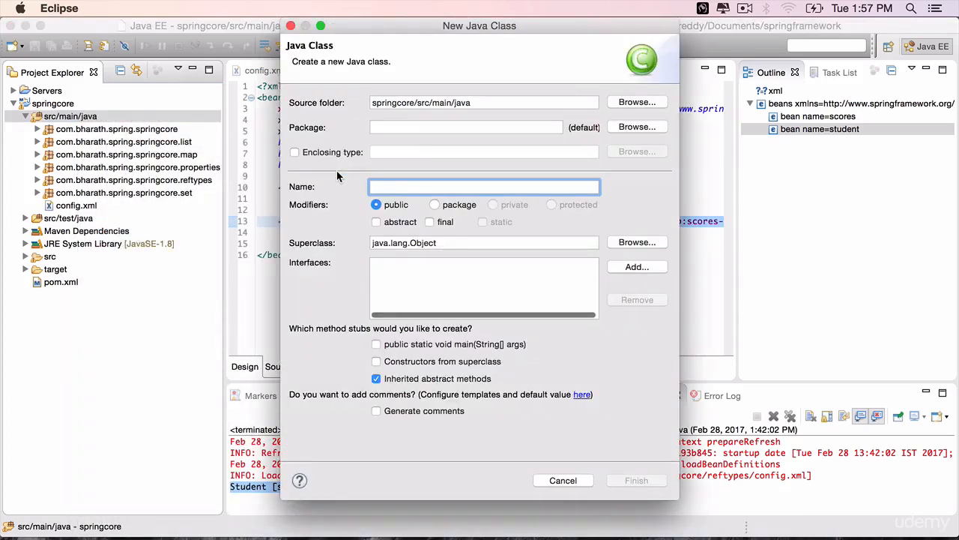
{"action": "type", "text": "Patient"}
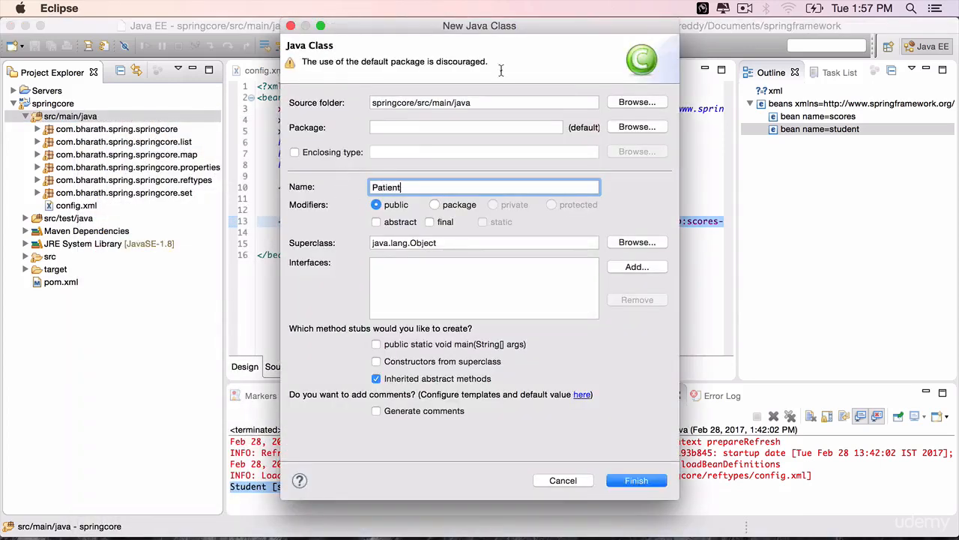
{"action": "type", "text": "com.bharath.spring.springcore.lc"}
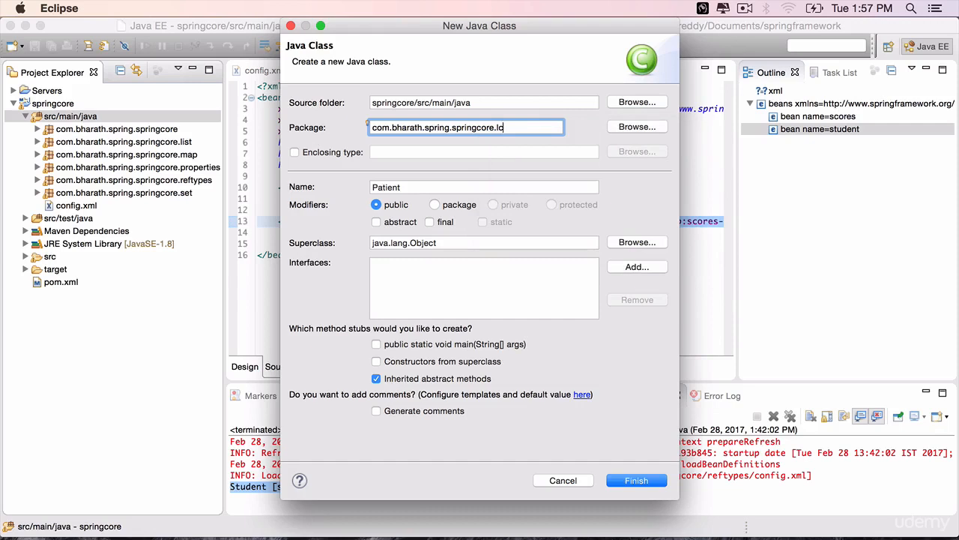
{"action": "type", "text": ".xml"}
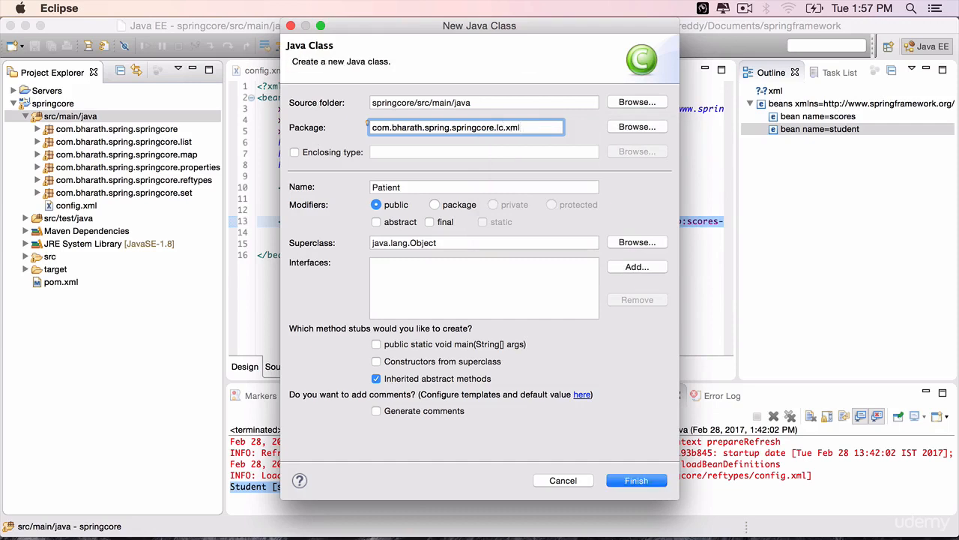
{"action": "type", "text": "config"}
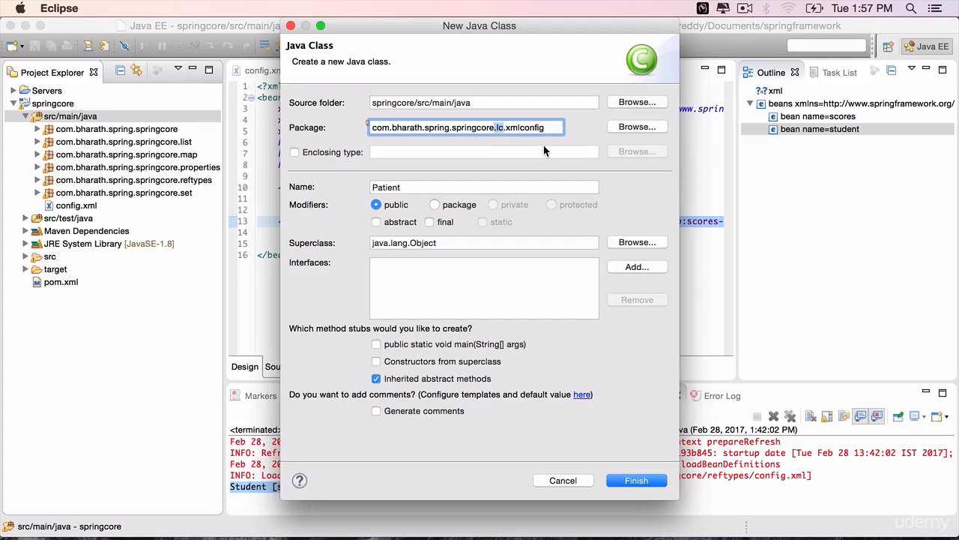
{"action": "left_click", "coordinate": [636, 479]}
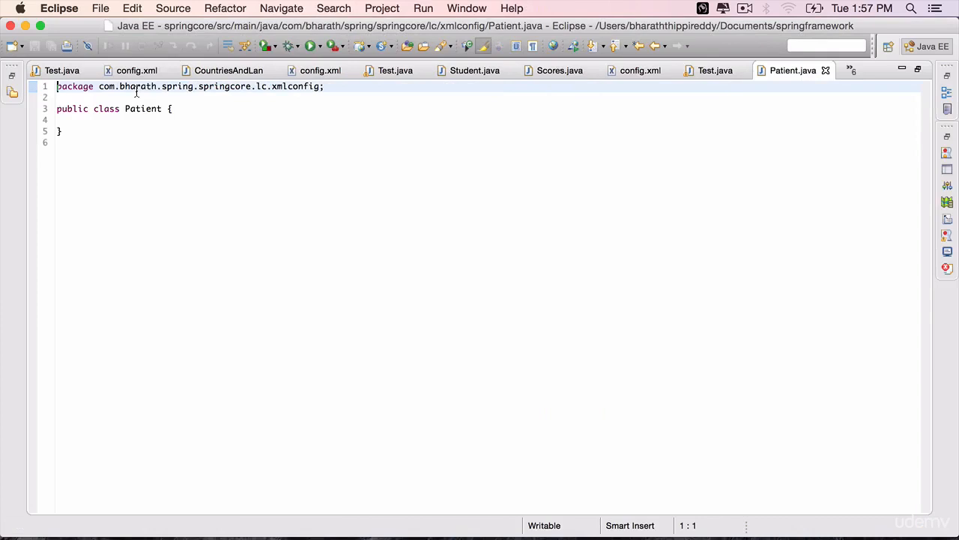
Step: Add a private int id field with getId/setId accessors to Patient and save
{"action": "type", "text": "int"}
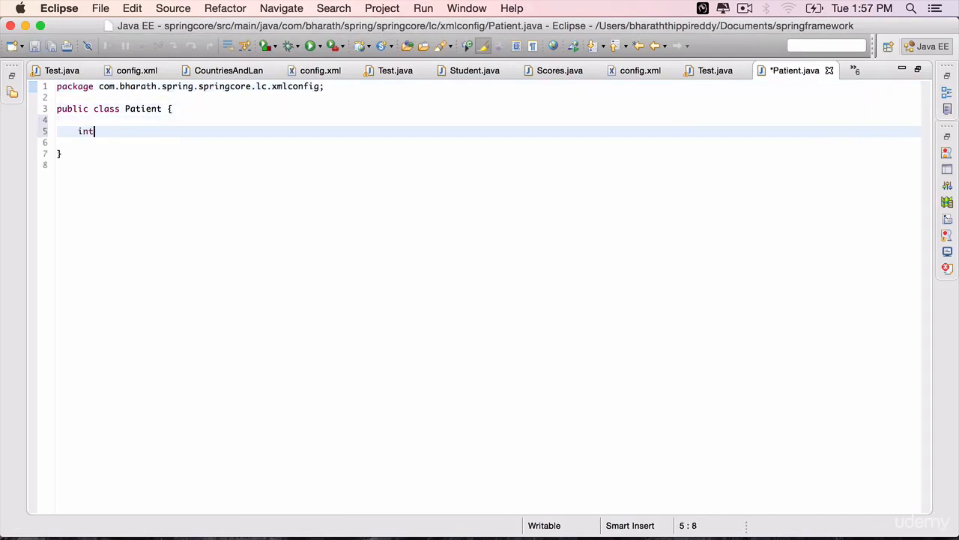
{"action": "type", "text": "id;"}
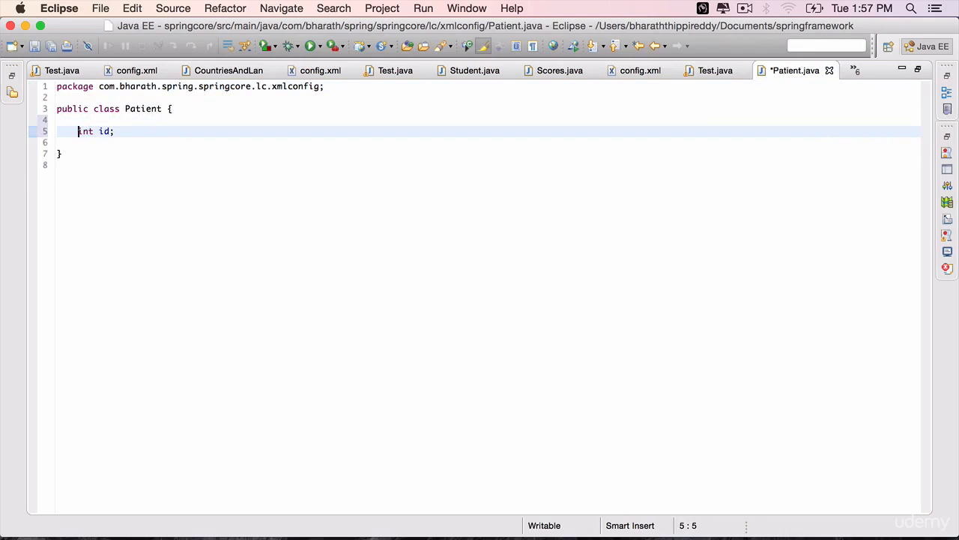
{"action": "type", "text": "private"}
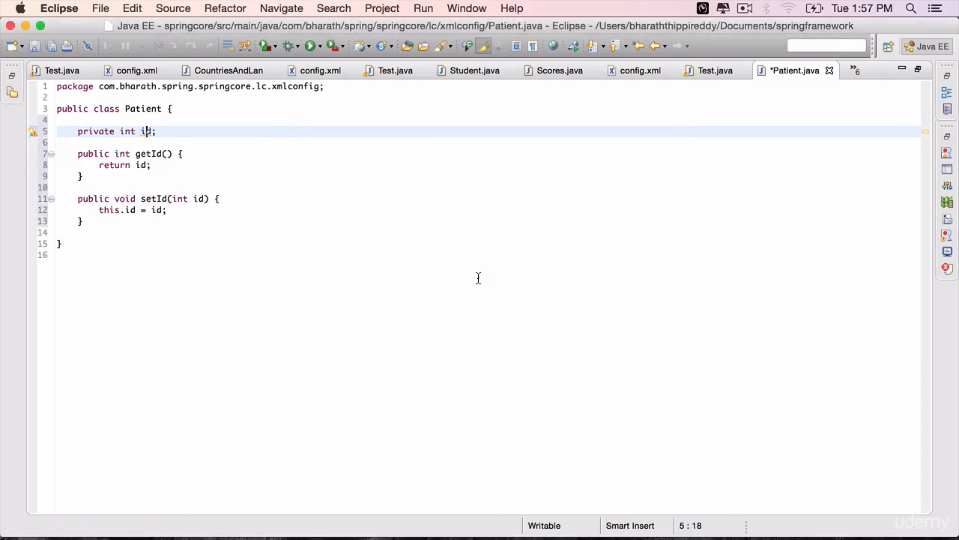
{"action": "key", "text": "cmd+s"}
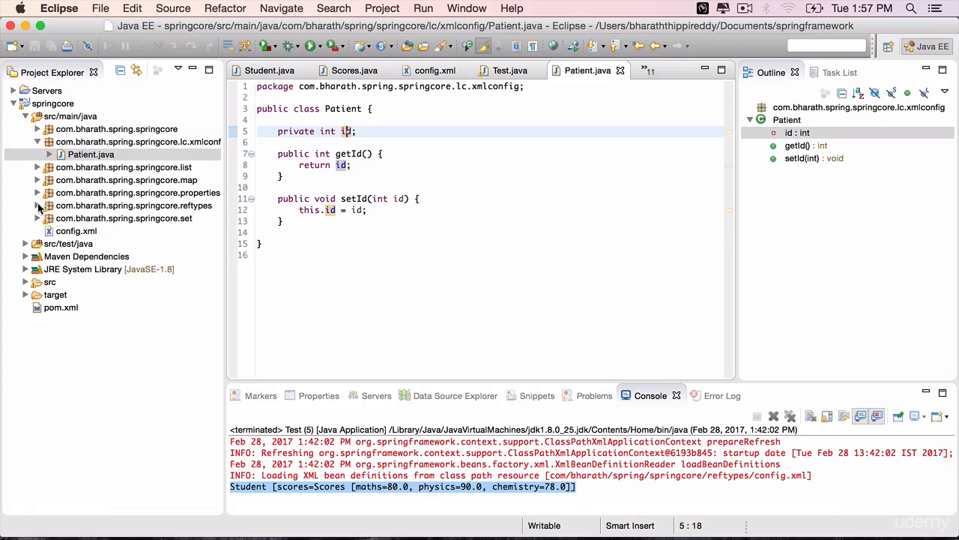
Step: Copy the reftypes config.xml into the lc.xmlconfig package and bring it up in the editor
{"action": "left_click", "coordinate": [88, 269]}
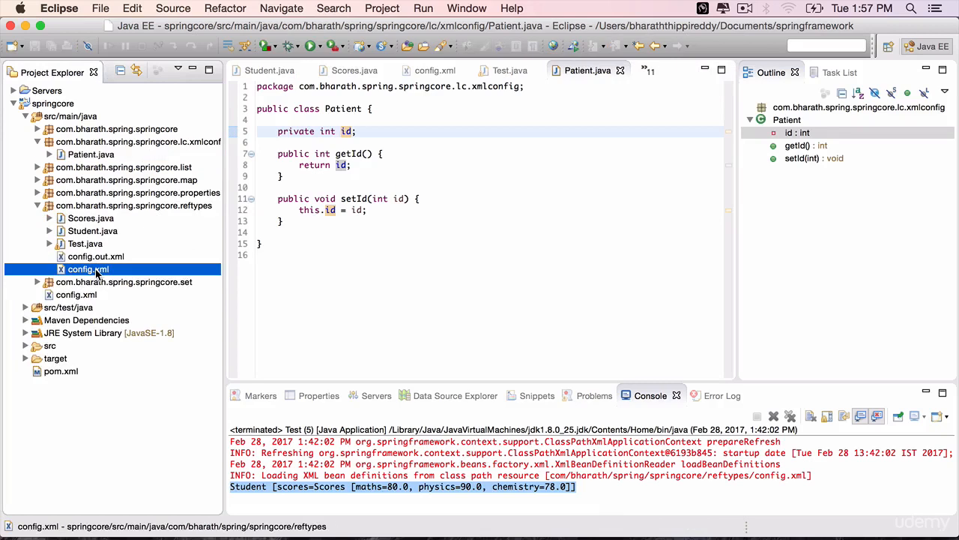
{"action": "left_click", "coordinate": [128, 142]}
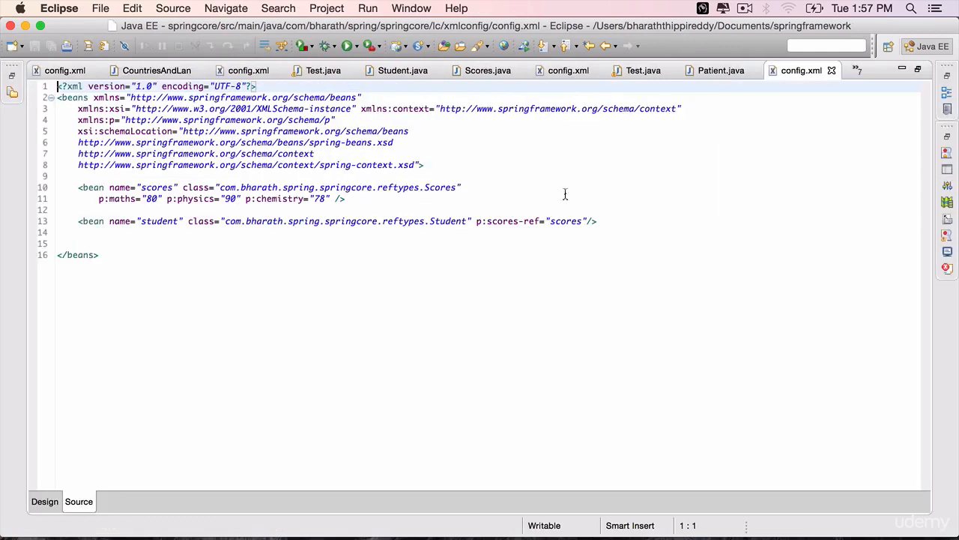
Step: Replace the old beans with a bean of class com.bharath.spring.springcore.lc.xmlconfig.Patient
{"action": "key", "text": "Delete"}
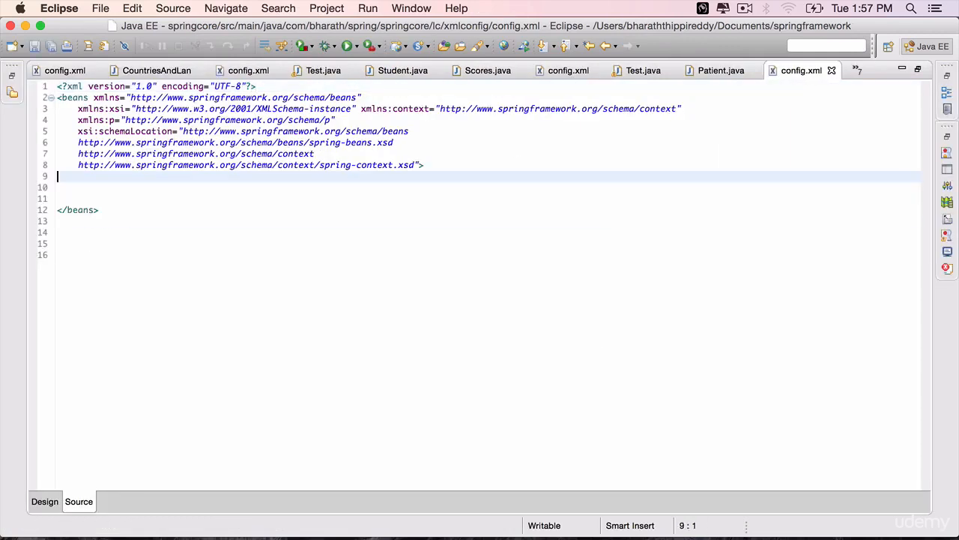
{"action": "type", "text": "<bean"}
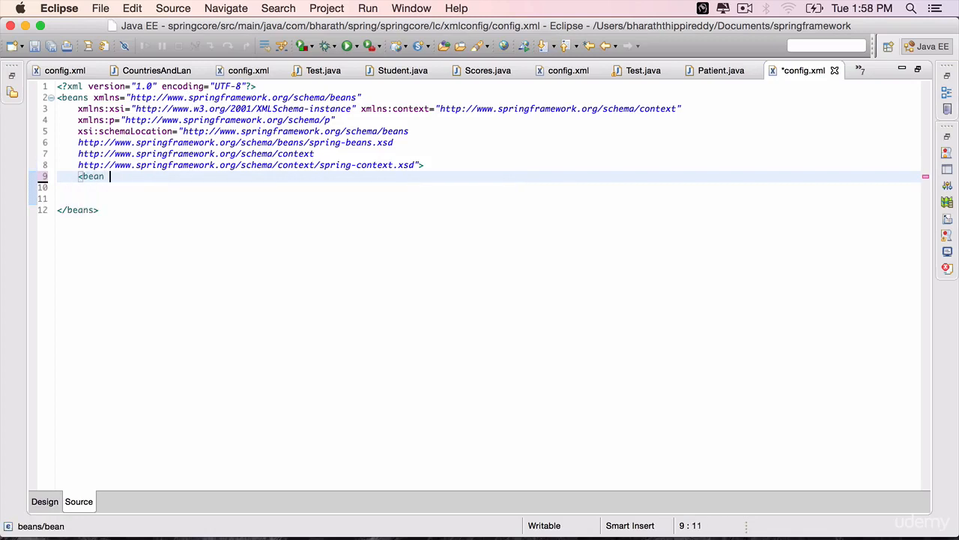
{"action": "type", "text": "class=\"P"}
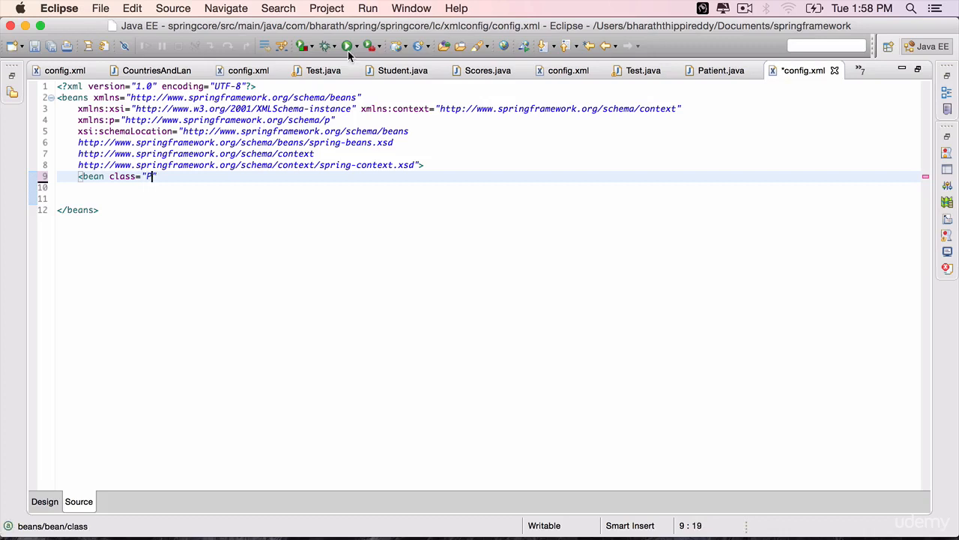
{"action": "type", "text": "atient"}
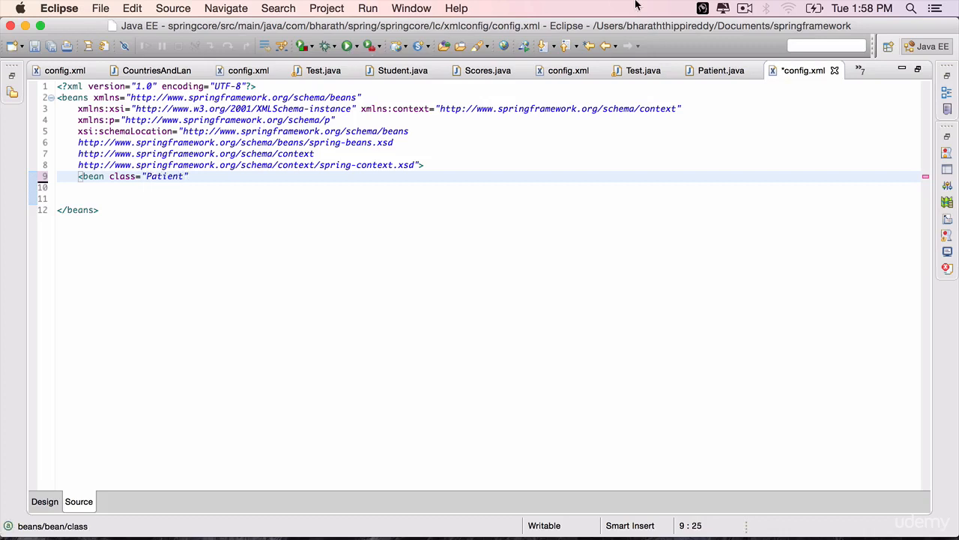
{"action": "left_click", "coordinate": [716, 70]}
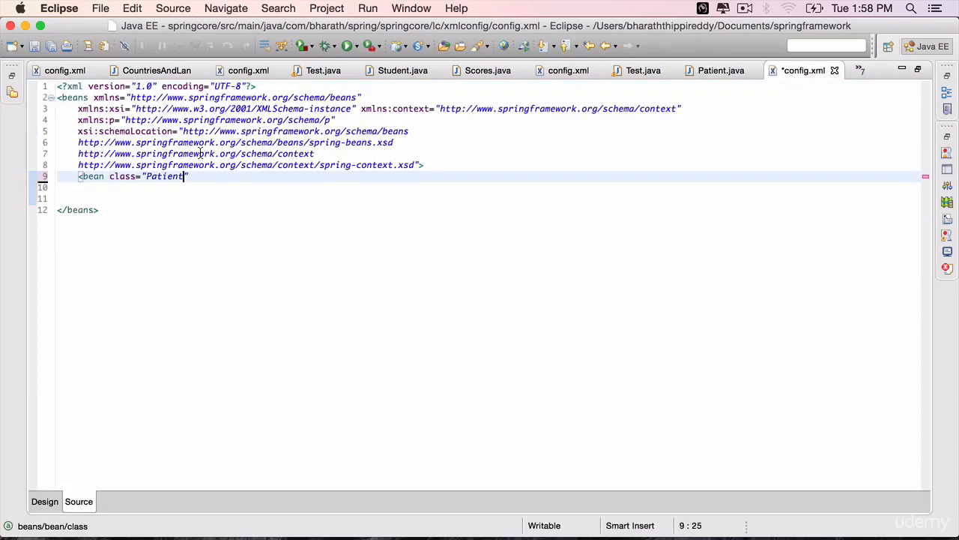
{"action": "type", "text": "com.bharath.spring.springcore.lc.xmlconfig."}
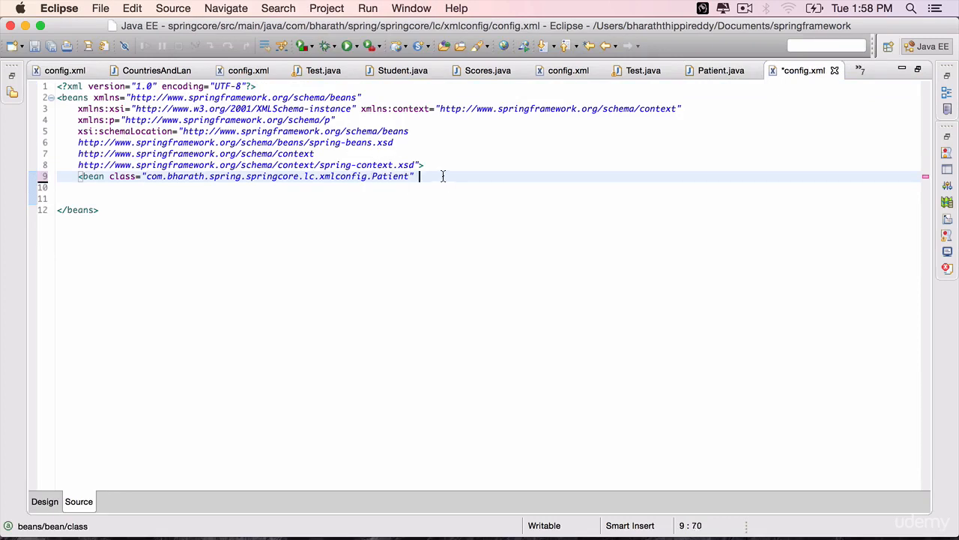
Step: Name the bean "patient", set p:id="123" and close the tag
{"action": "type", "text": "name="}
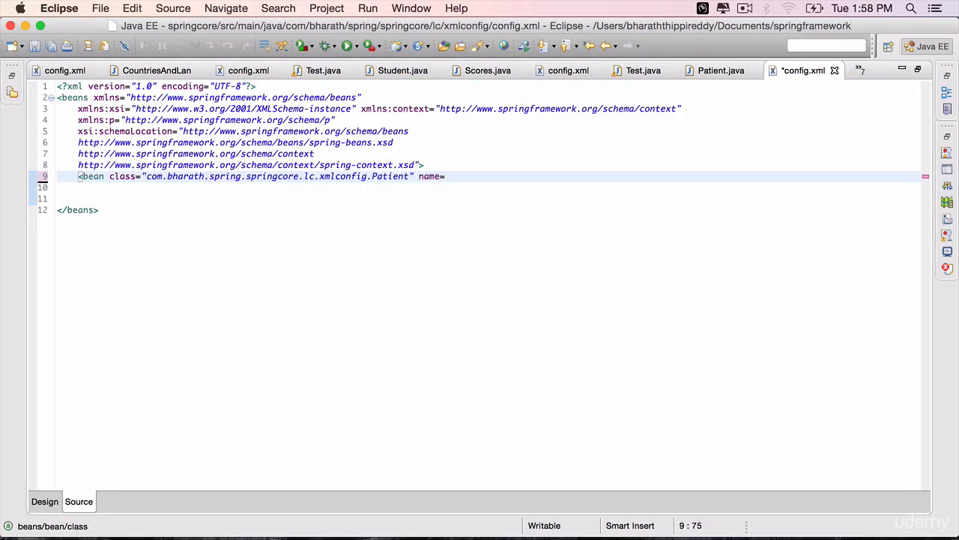
{"action": "type", "text": "\"em"}
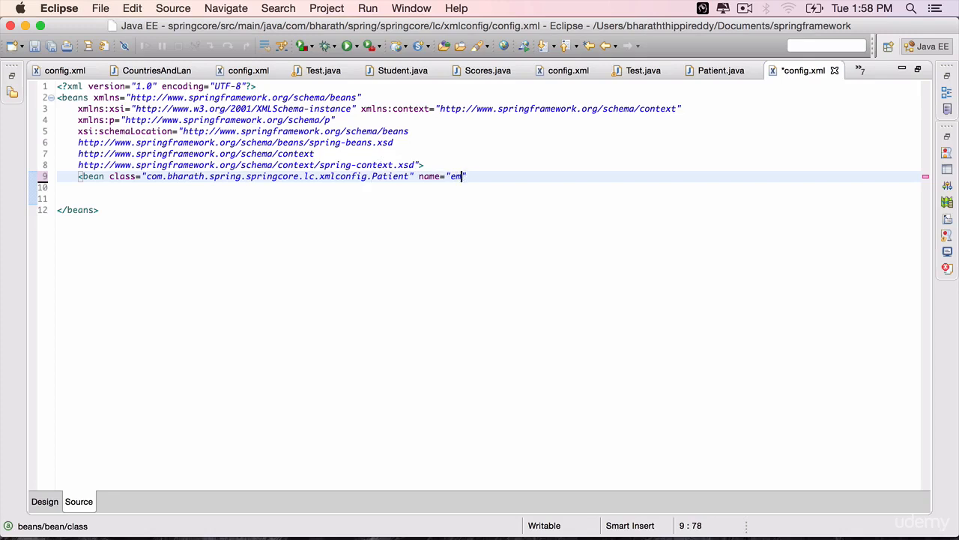
{"action": "type", "text": "patient"}
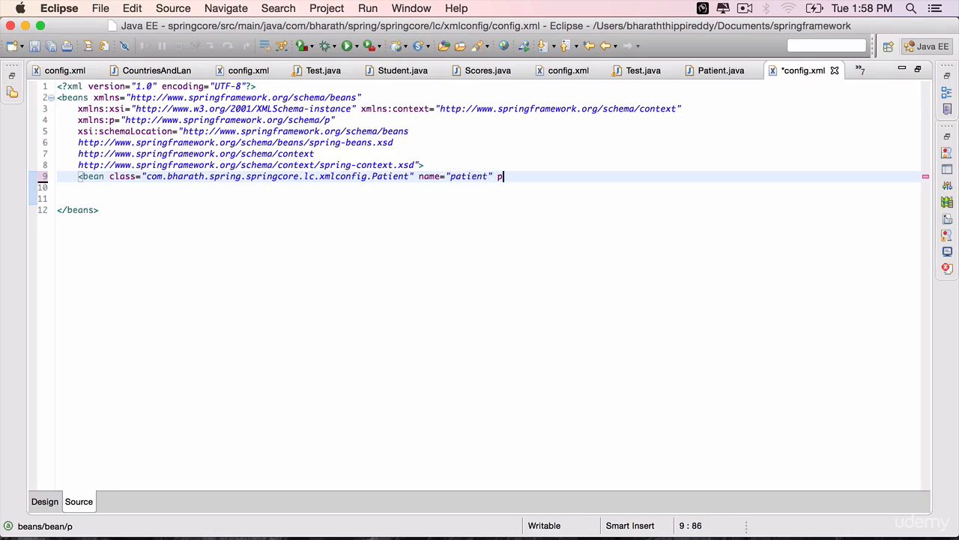
{"action": "type", "text": ":"}
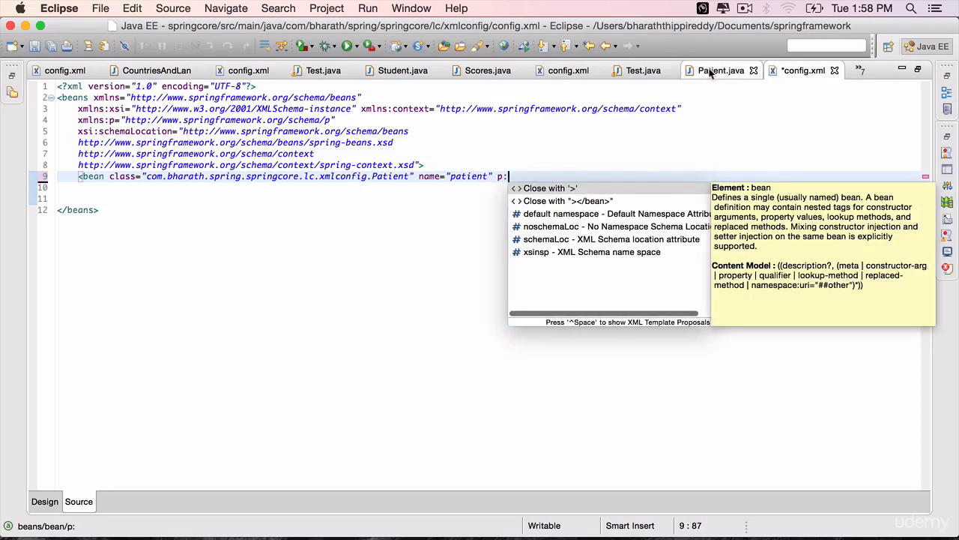
{"action": "left_click", "coordinate": [717, 69]}
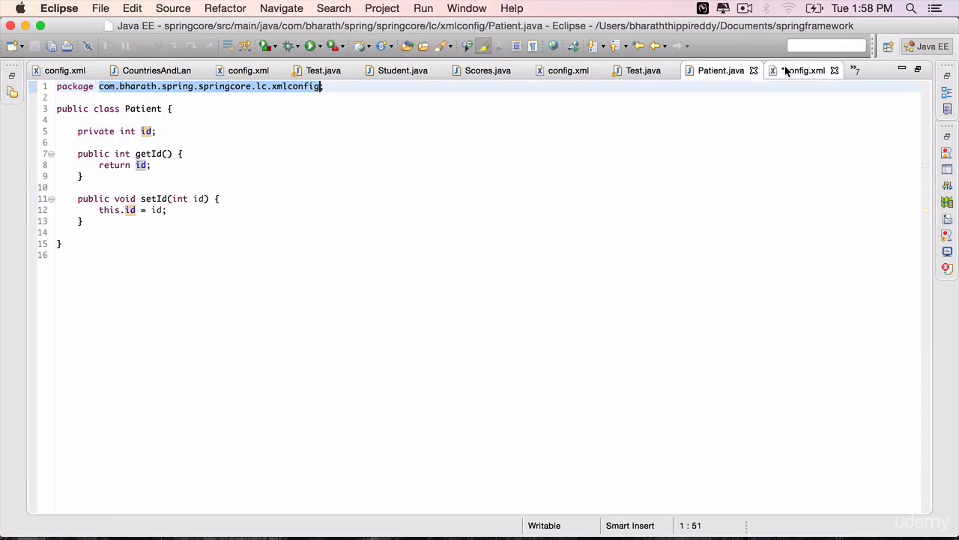
{"action": "left_click", "coordinate": [804, 70]}
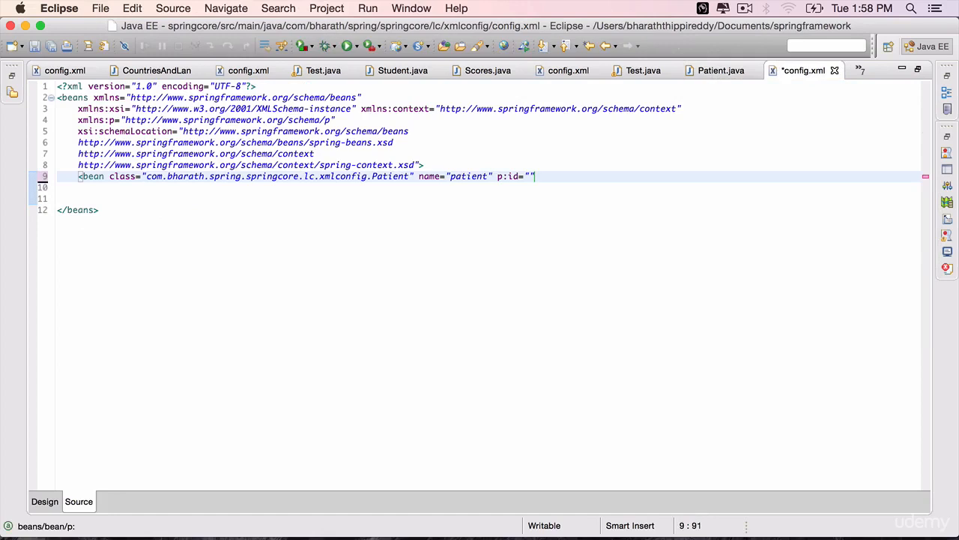
{"action": "type", "text": "1"}
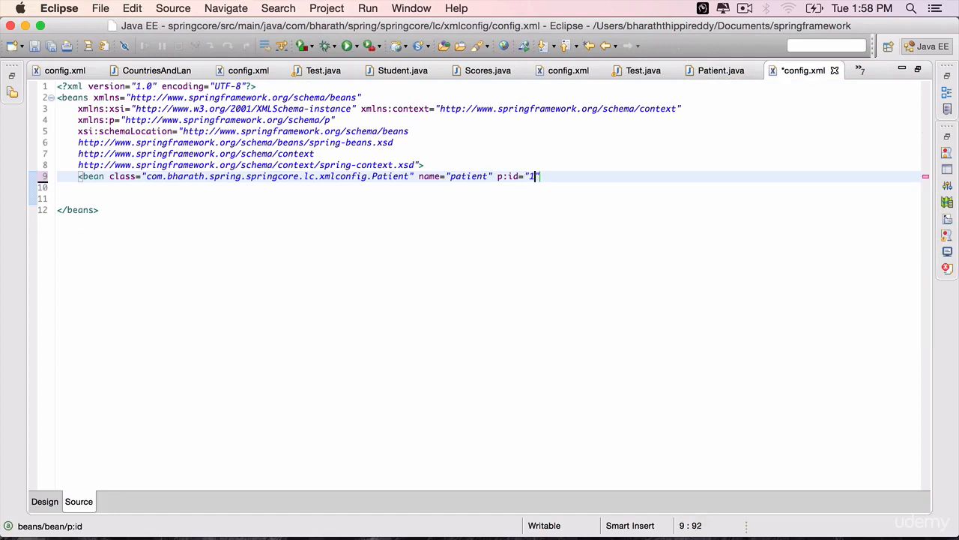
{"action": "type", "text": "23"}
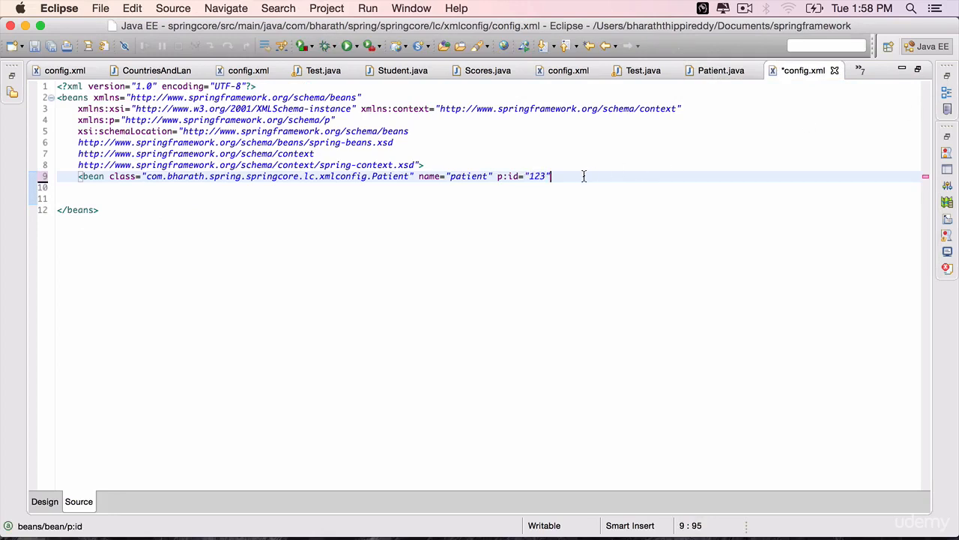
{"action": "type", "text": "/>"}
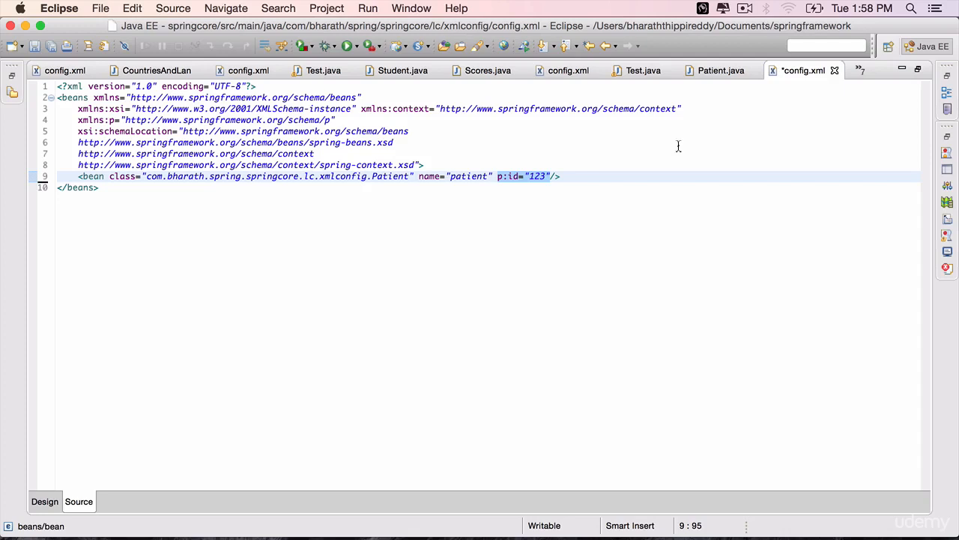
Step: Add public void hi() printing "Inside Hi Method" to Patient and save
{"action": "left_click", "coordinate": [719, 69]}
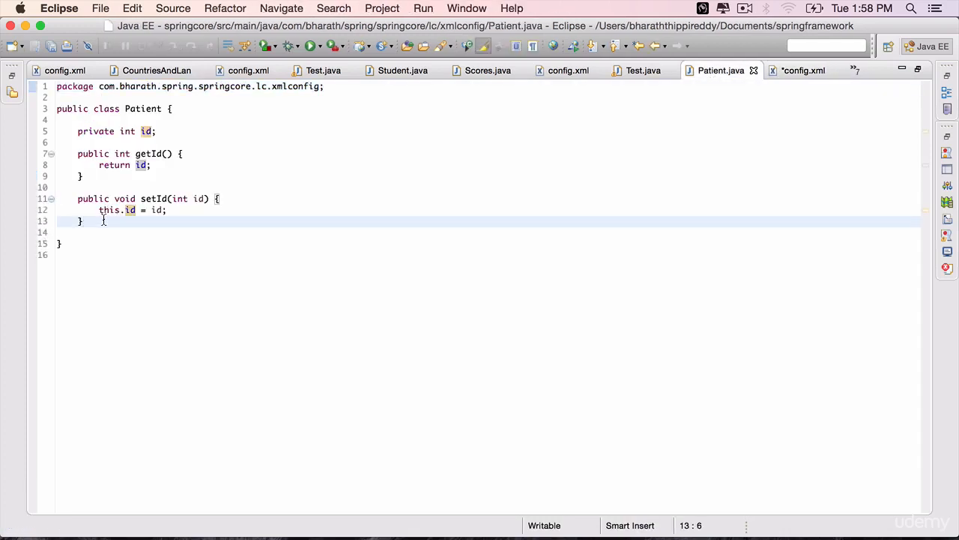
{"action": "type", "text": "p"}
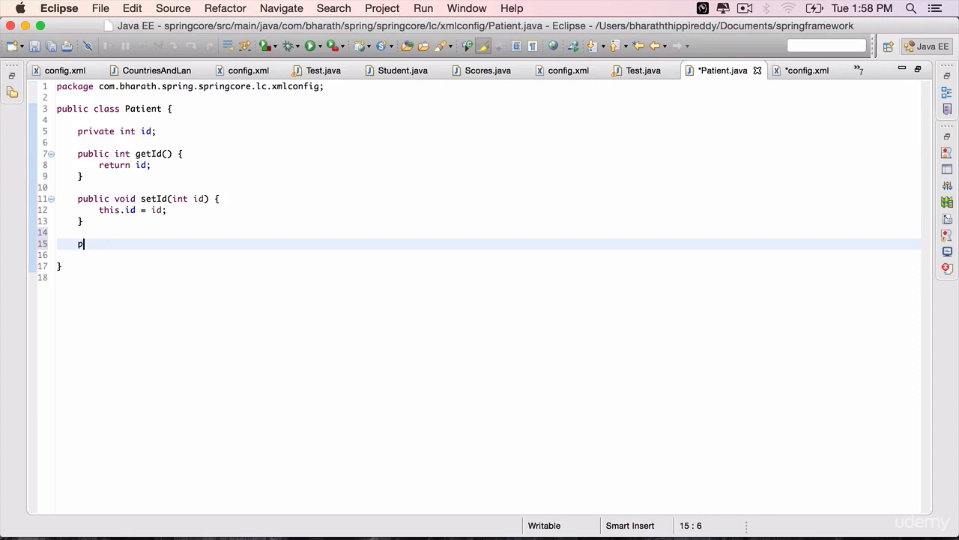
{"action": "type", "text": "ublic void"}
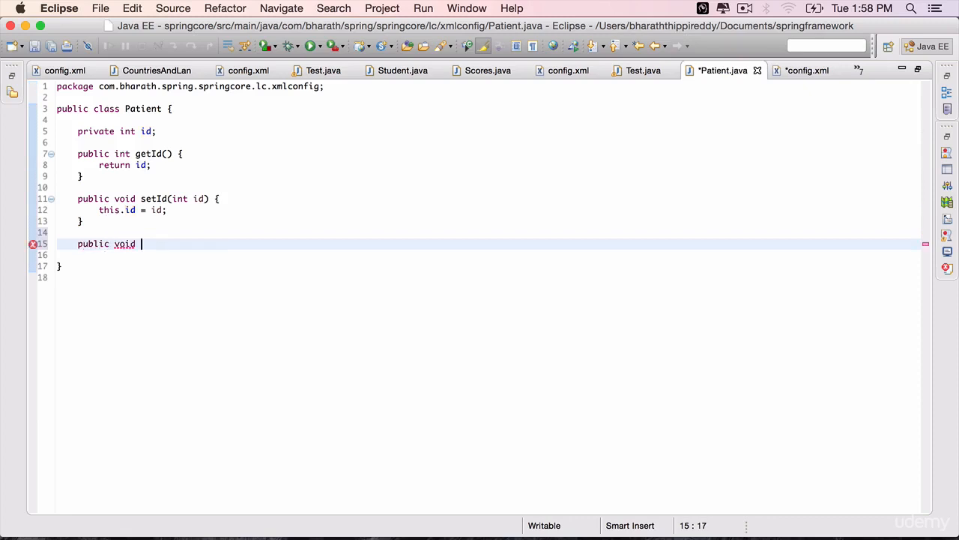
{"action": "type", "text": "in"}
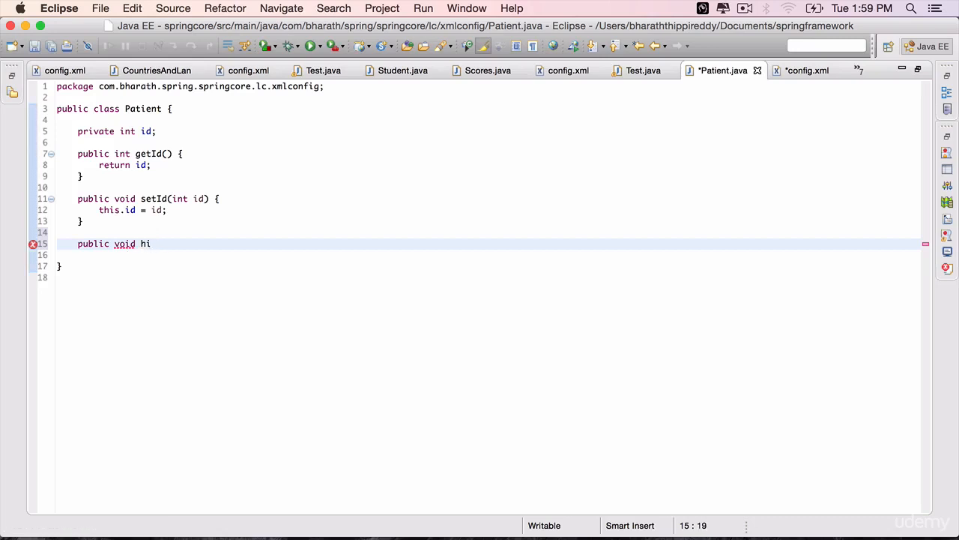
{"action": "type", "text": "("}
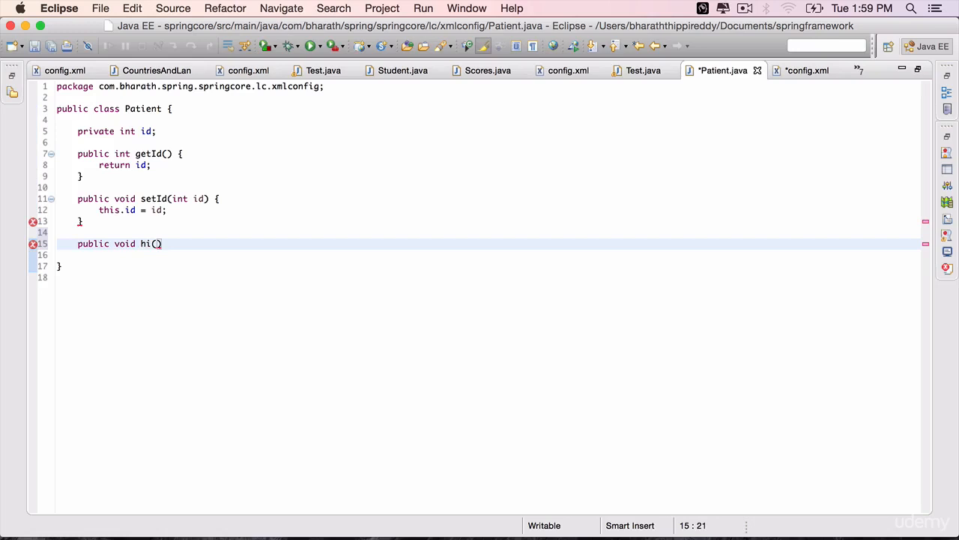
{"action": "type", "text": "{"}
{"action": "type", "text": "System.out.println();"}
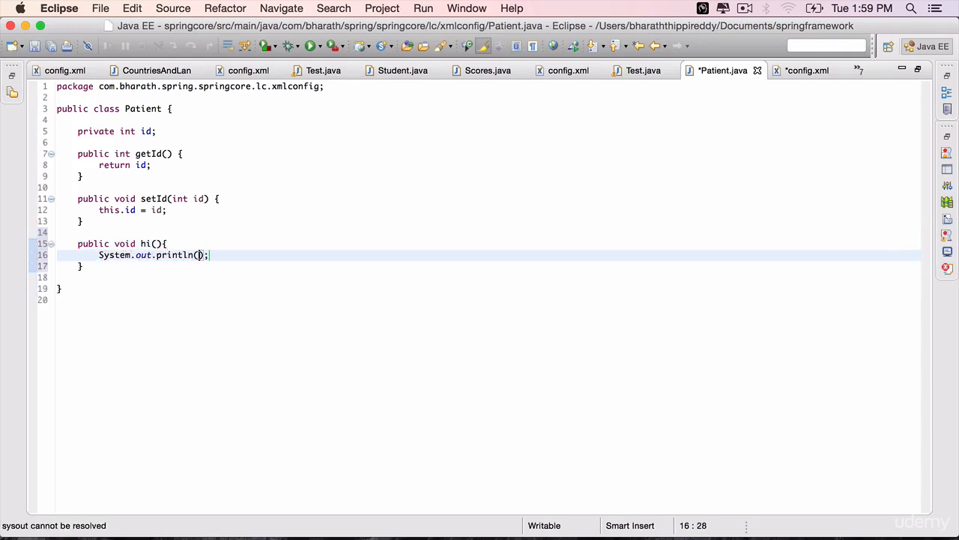
{"action": "type", "text": "\"INsid\""}
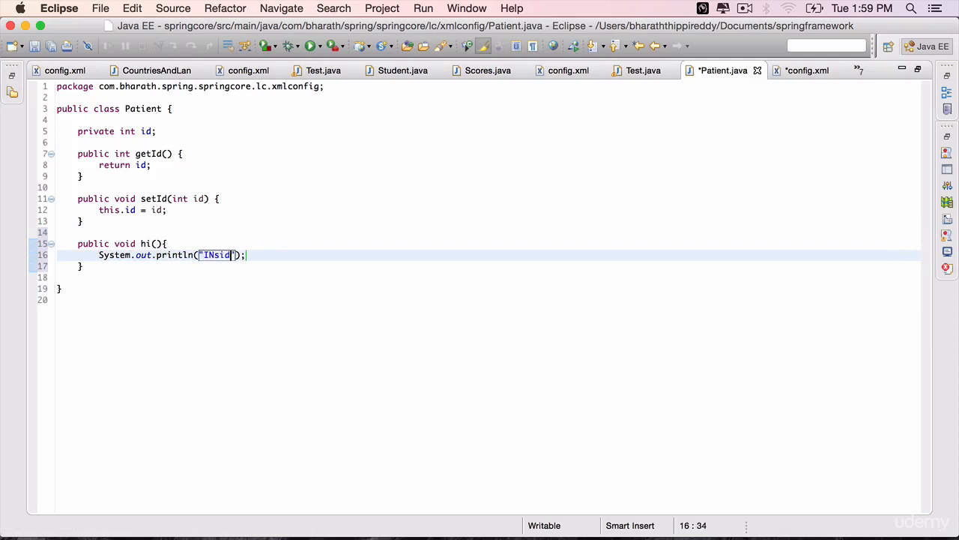
{"action": "type", "text": "Inside"}
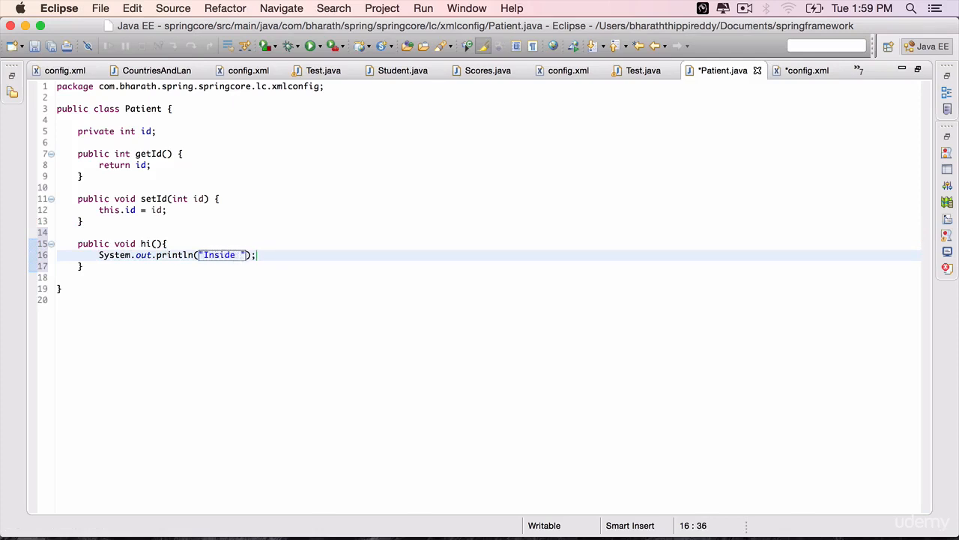
{"action": "type", "text": "Hi Method"}
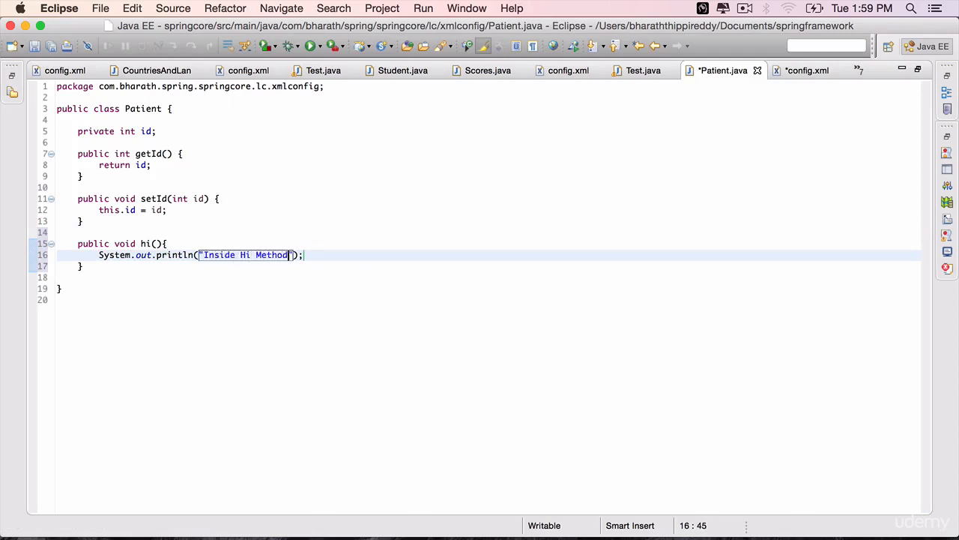
{"action": "key", "text": "cmd+s"}
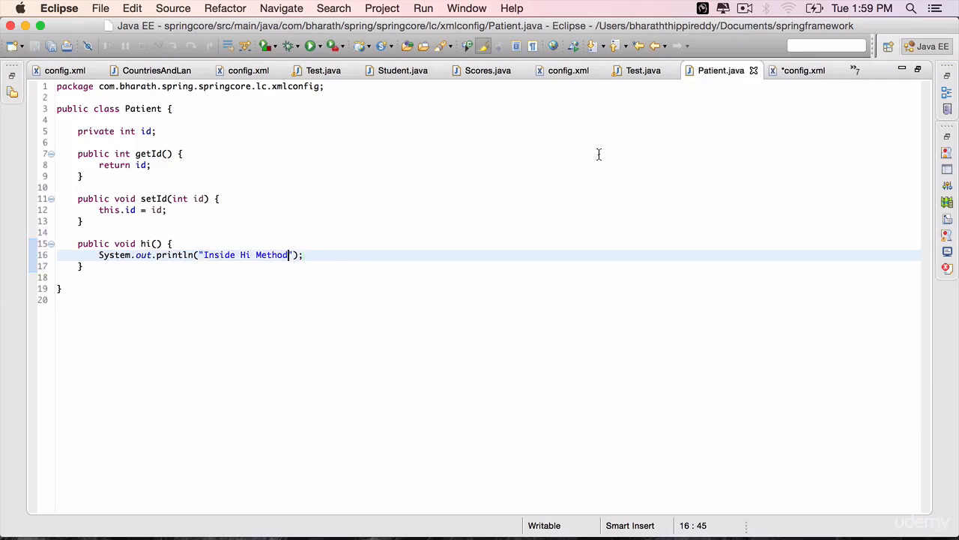
Step: Add public void bye() printing "Inside Bye Method" to Patient and save
{"action": "type", "text": "pub"}
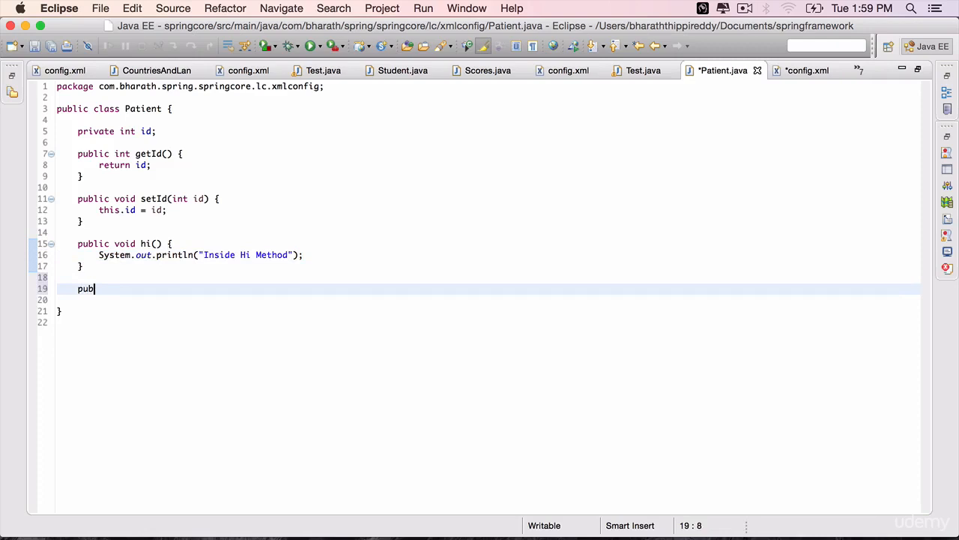
{"action": "type", "text": "lic void"}
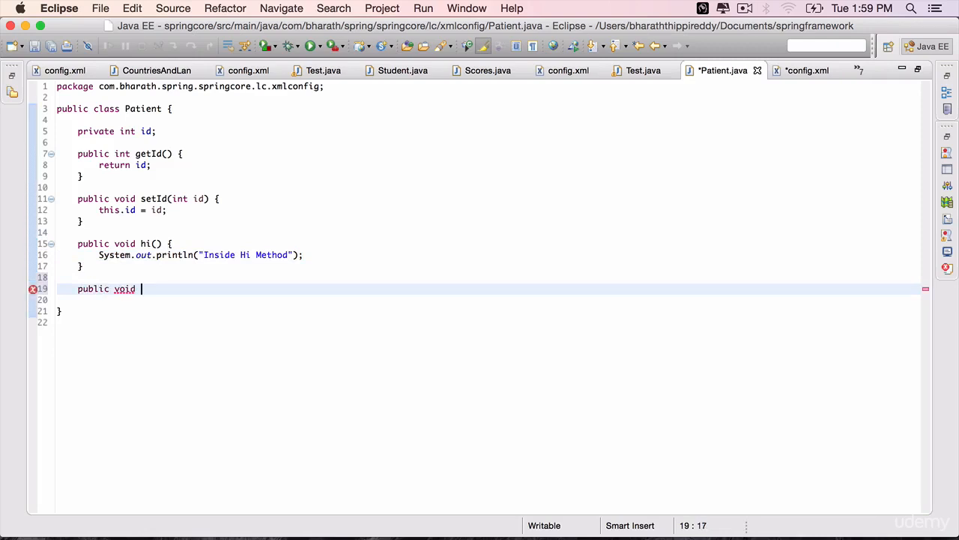
{"action": "type", "text": "bye()"}
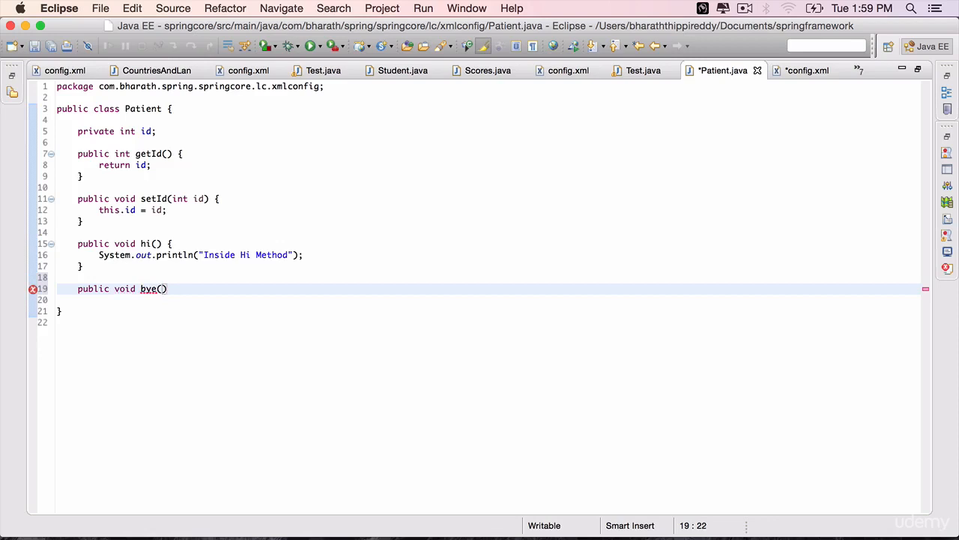
{"action": "type", "text": "{"}
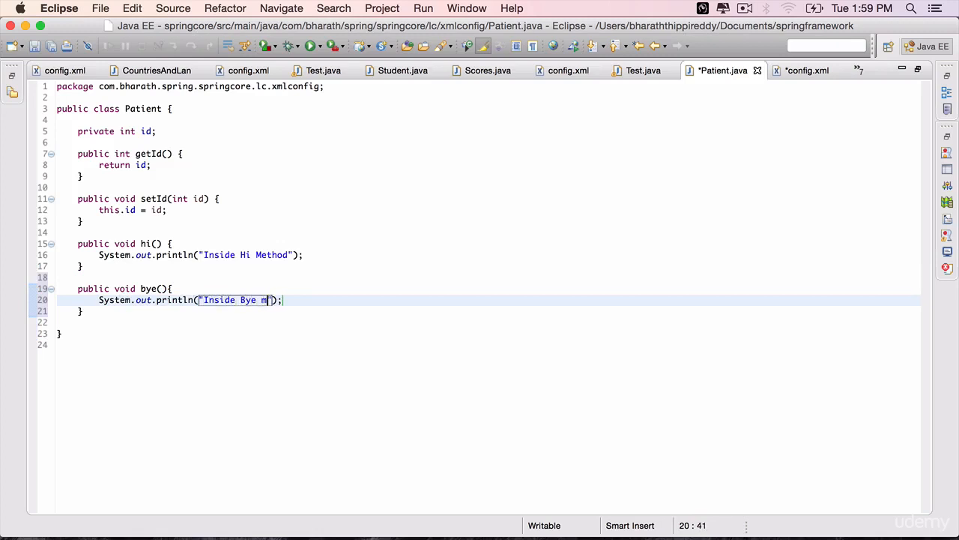
{"action": "type", "text": "ethod"}
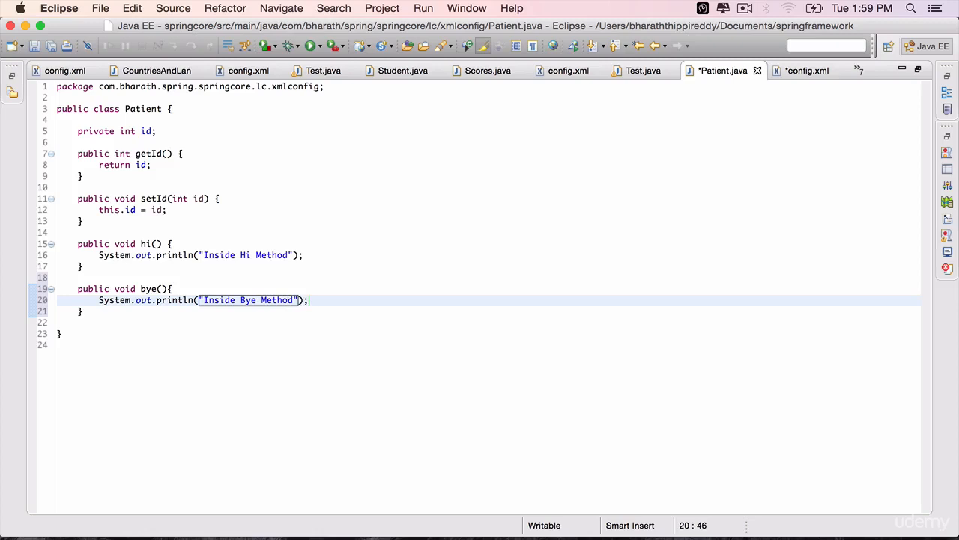
{"action": "key", "text": "Cmd+S"}
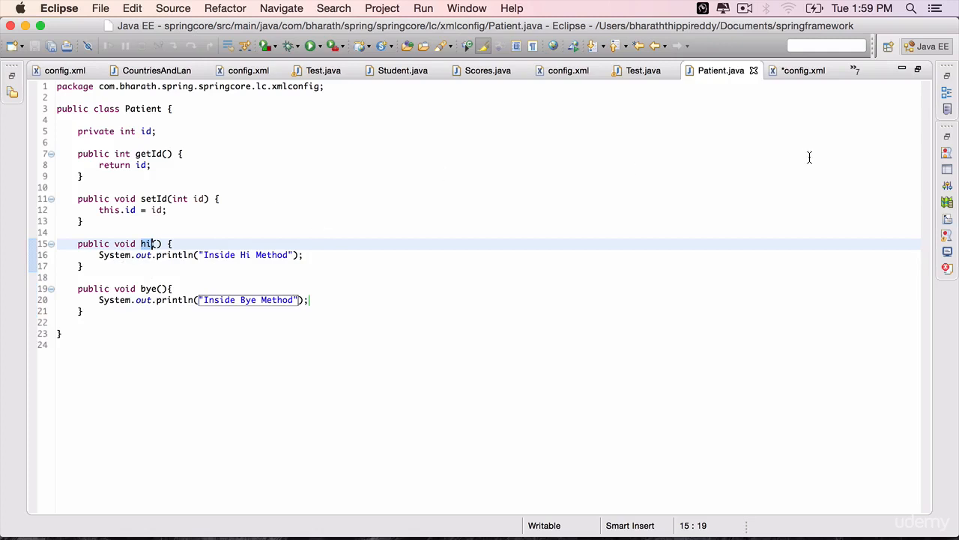
{"action": "left_click", "coordinate": [799, 70]}
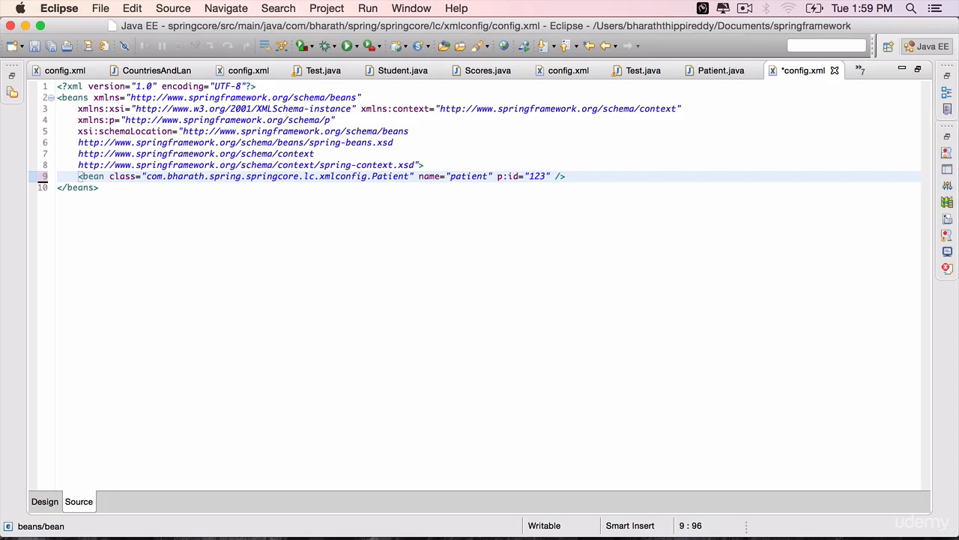
Step: Add init-method="hi" and destroy-method="bye" to the patient bean and save config.xml
{"action": "type", "text": "init"}
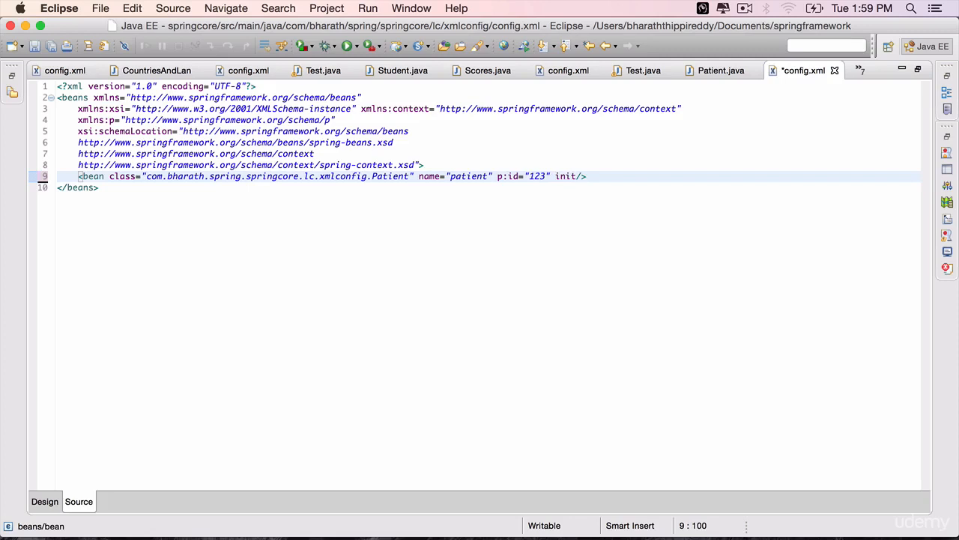
{"action": "type", "text": "-method"}
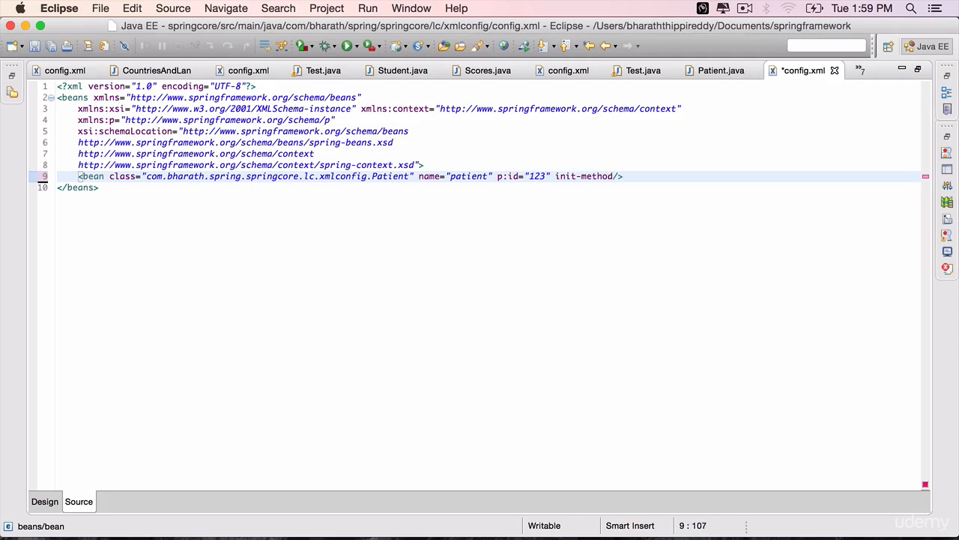
{"action": "type", "text": "\"\""}
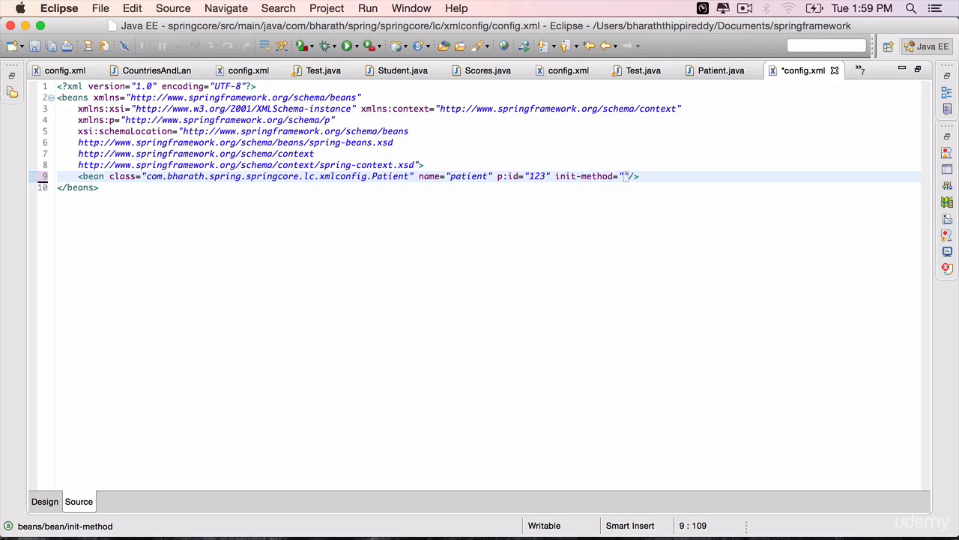
{"action": "type", "text": "hi"}
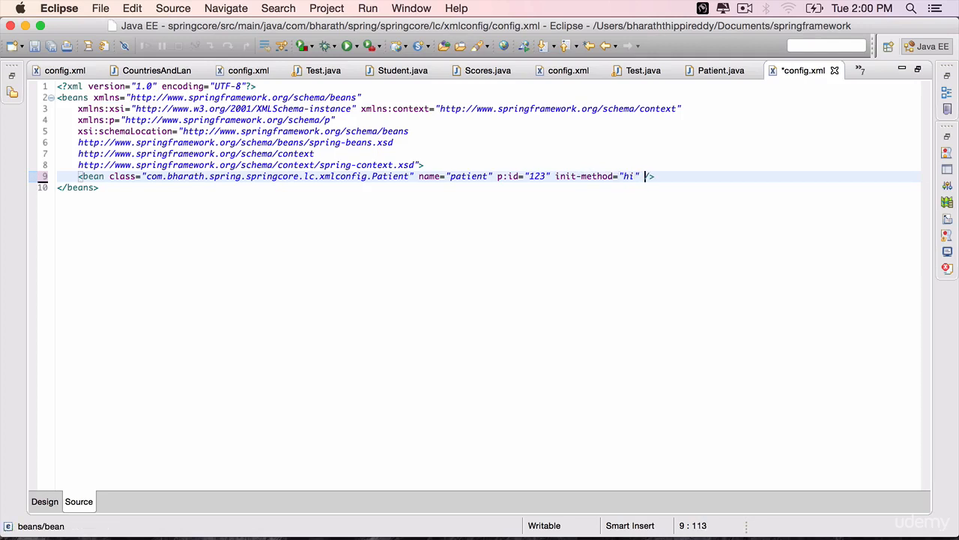
{"action": "type", "text": "destroy-method=\""}
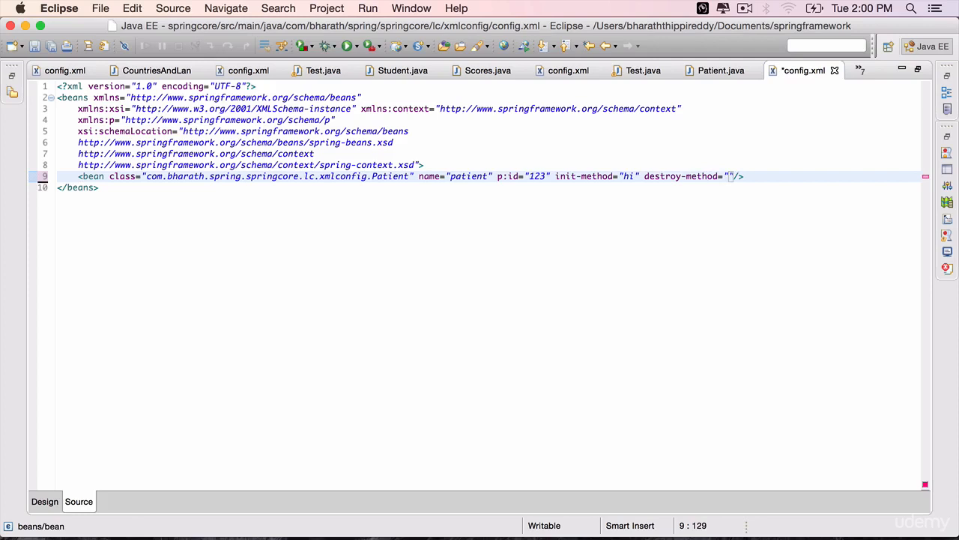
{"action": "type", "text": "bye"}
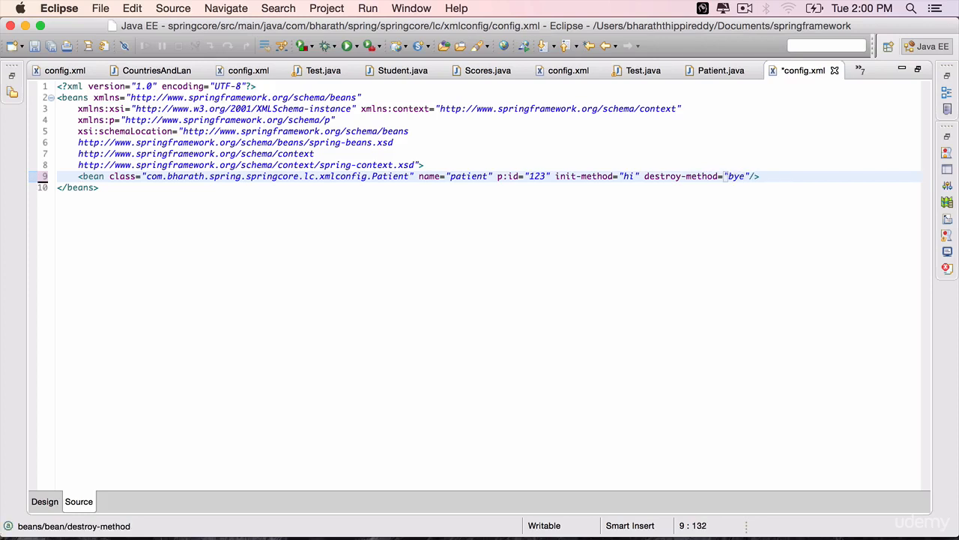
{"action": "key", "text": "cmd+s"}
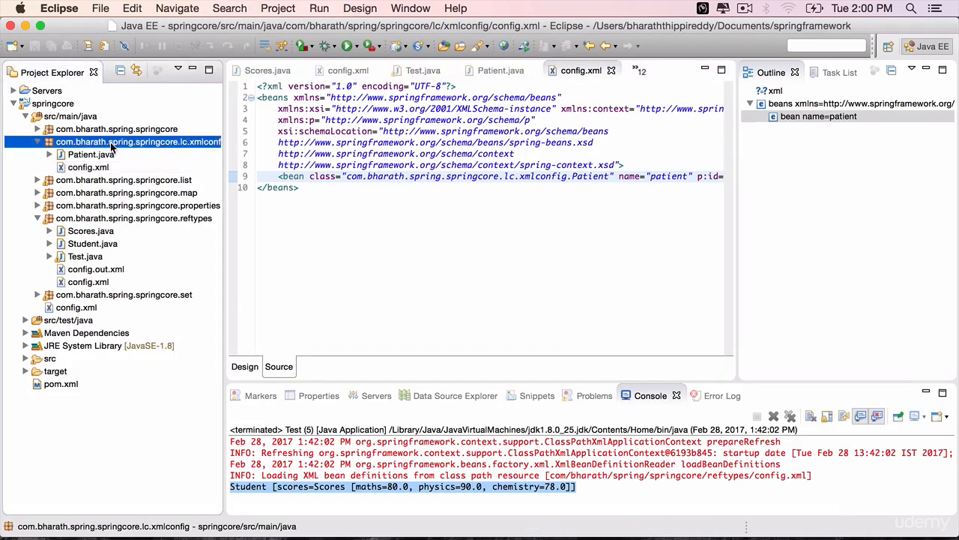
Step: Copy reftypes Test.java into the xmlconfig package and bring it up in the editor
{"action": "left_click", "coordinate": [85, 256]}
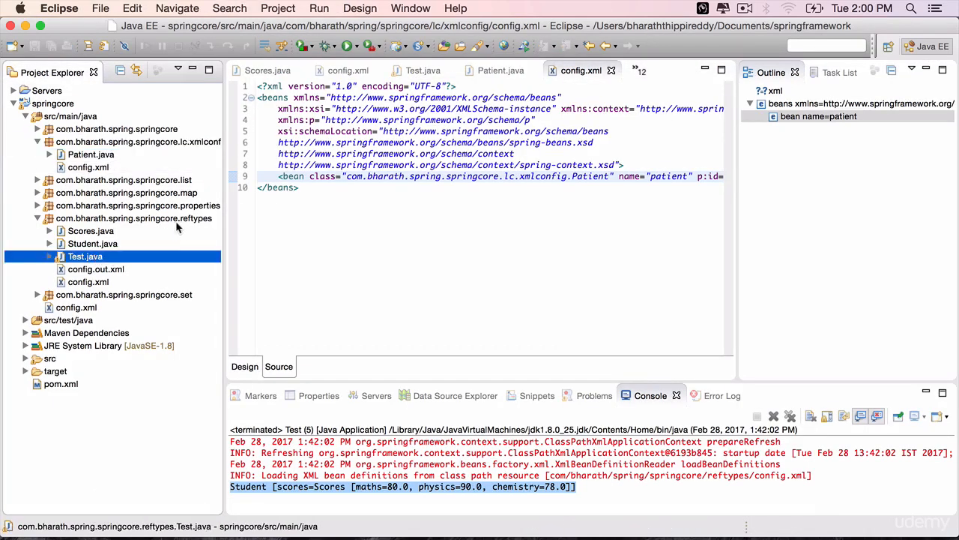
{"action": "left_click", "coordinate": [138, 142]}
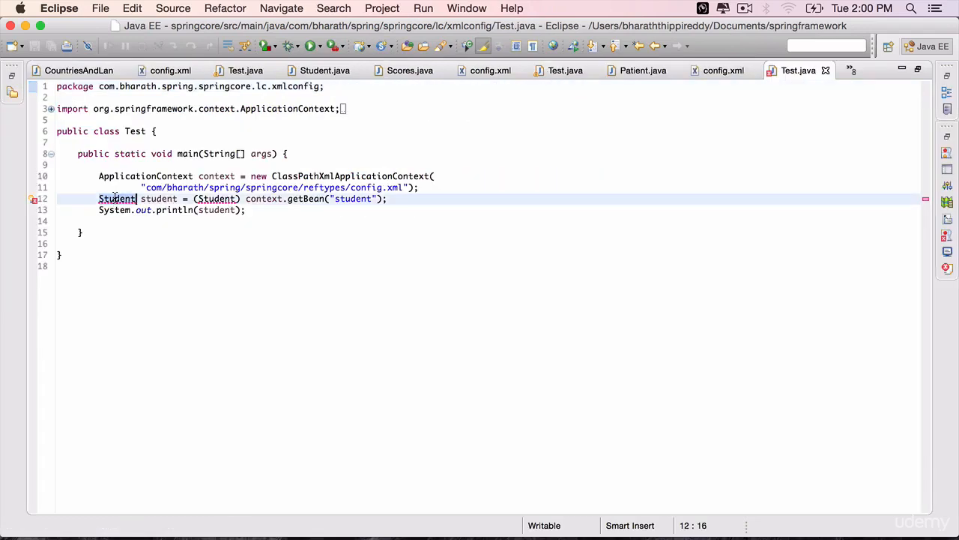
Step: Make Test load lc/xmlconfig/config.xml and fetch the "patient" bean as a Patient, then save
{"action": "type", "text": "Pati"}
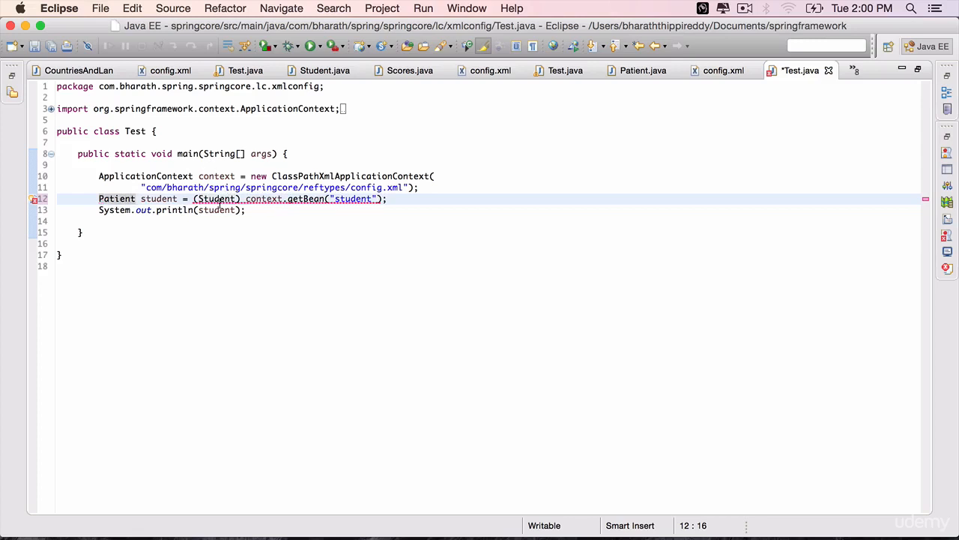
{"action": "type", "text": "Patient"}
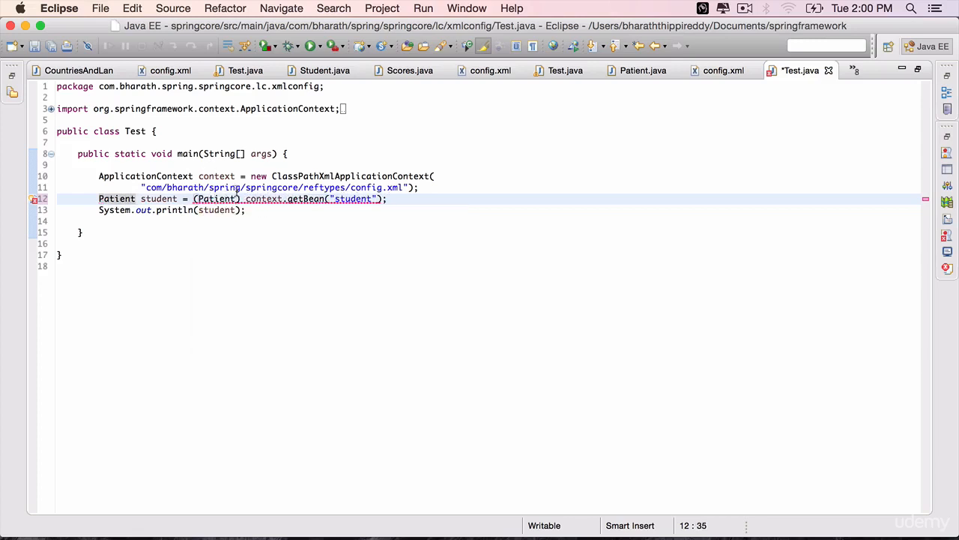
{"action": "type", "text": "patie"}
{"action": "left_click", "coordinate": [280, 187]}
{"action": "type", "text": "lc"}
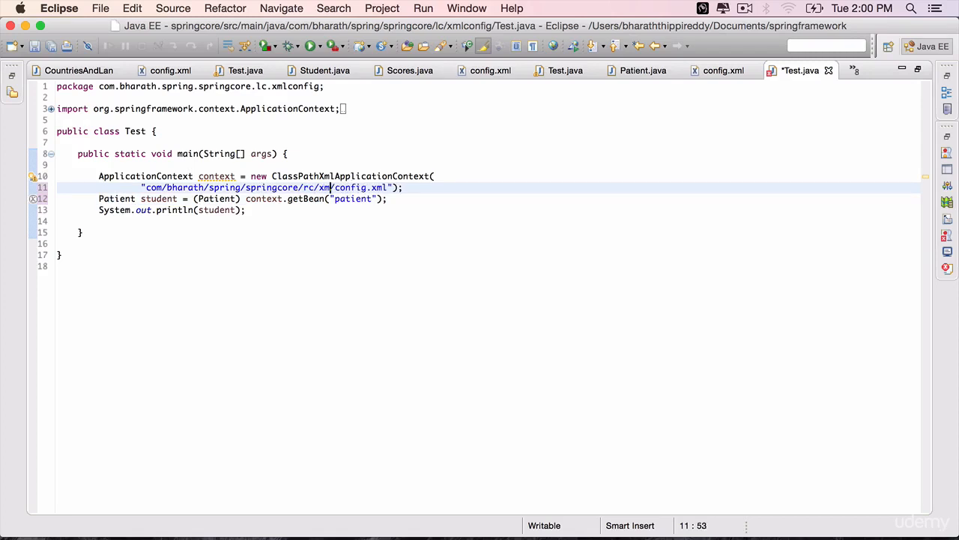
{"action": "type", "text": "/xmlconfig"}
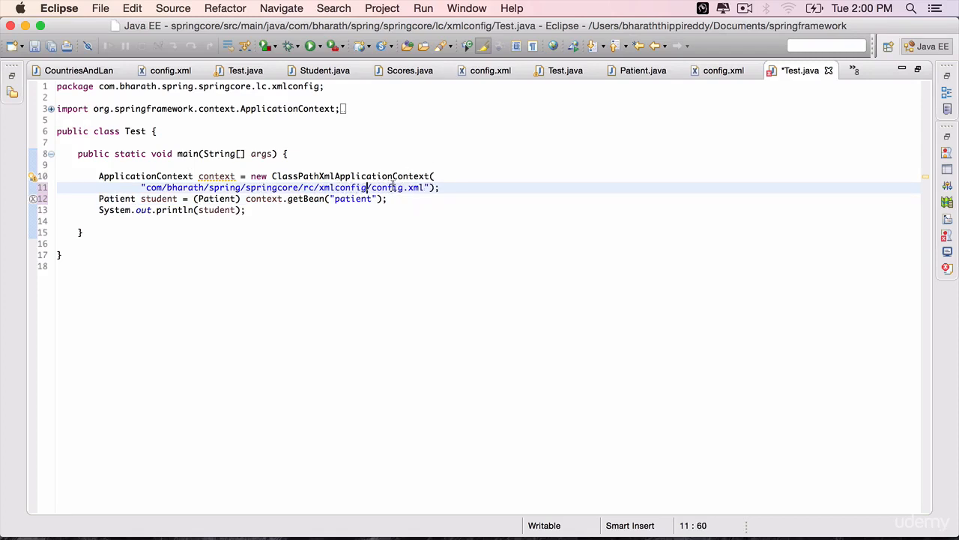
{"action": "key", "text": "cmd+s"}
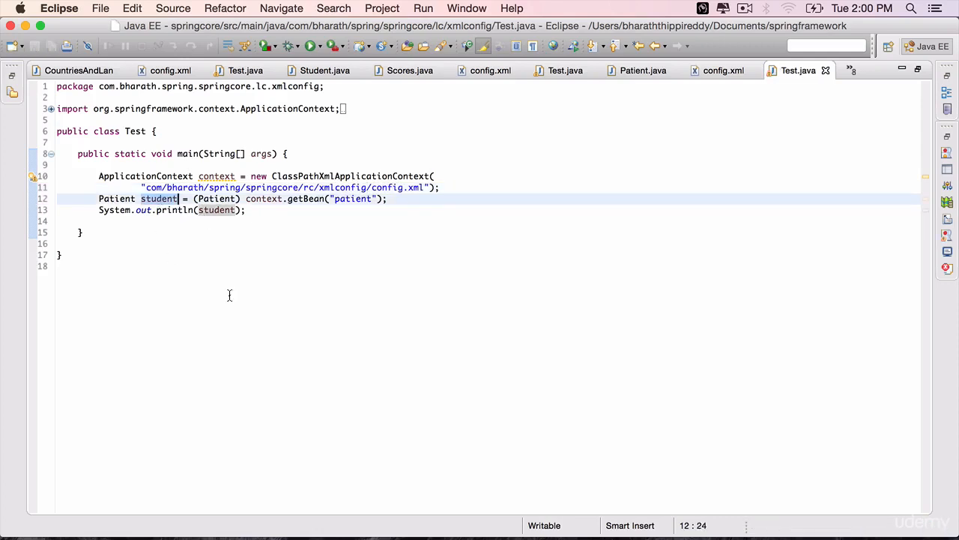
Step: Print the patient object with System.out.println and save the Test class
{"action": "type", "text": "patient"}
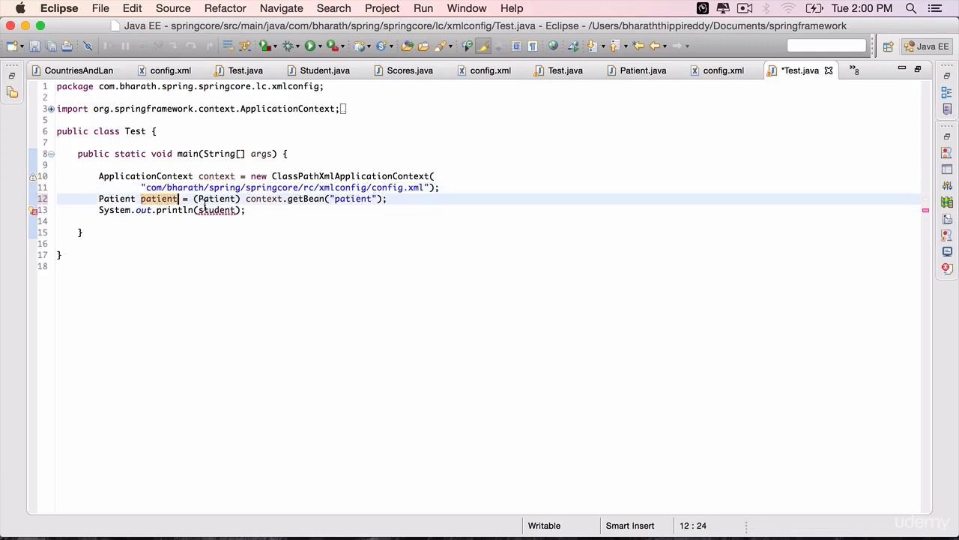
{"action": "type", "text": "patient"}
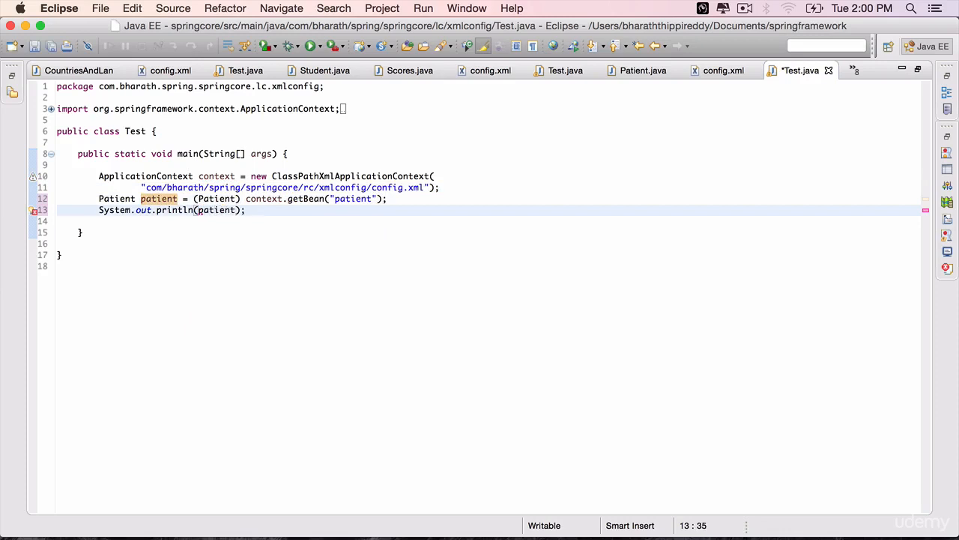
{"action": "key", "text": "cmd+s"}
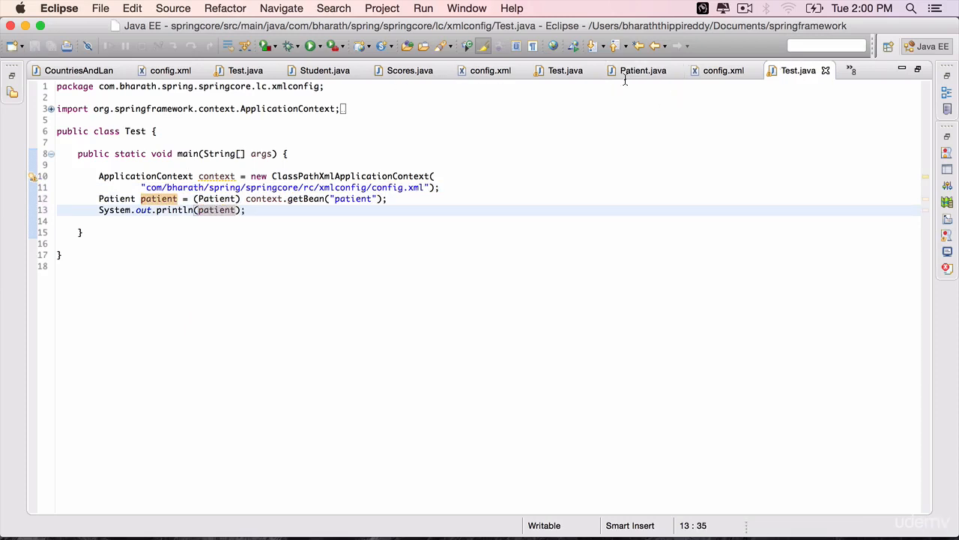
{"action": "left_click", "coordinate": [643, 69]}
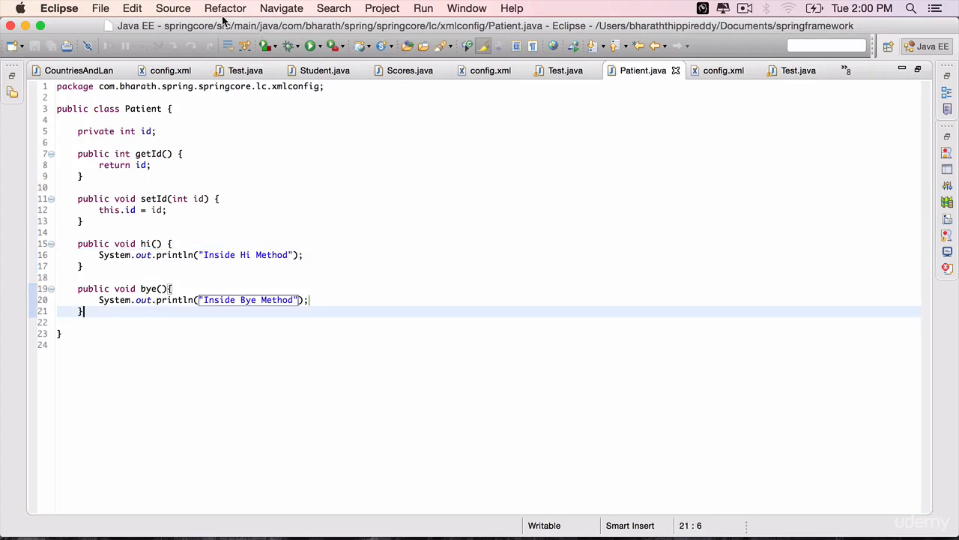
Step: Generate a toString() for Patient using the id field, then return to Test
{"action": "left_click", "coordinate": [173, 9]}
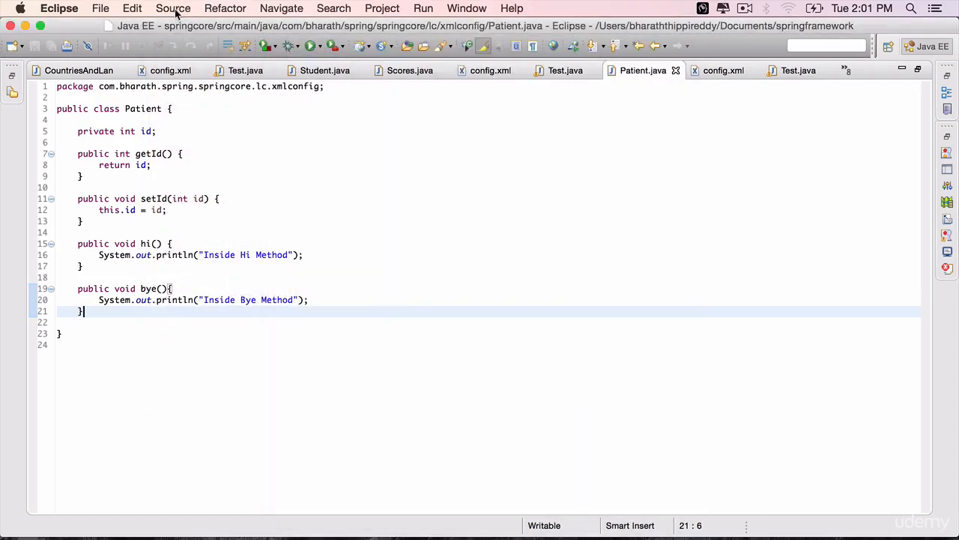
{"action": "mouse_move", "coordinate": [223, 286]}
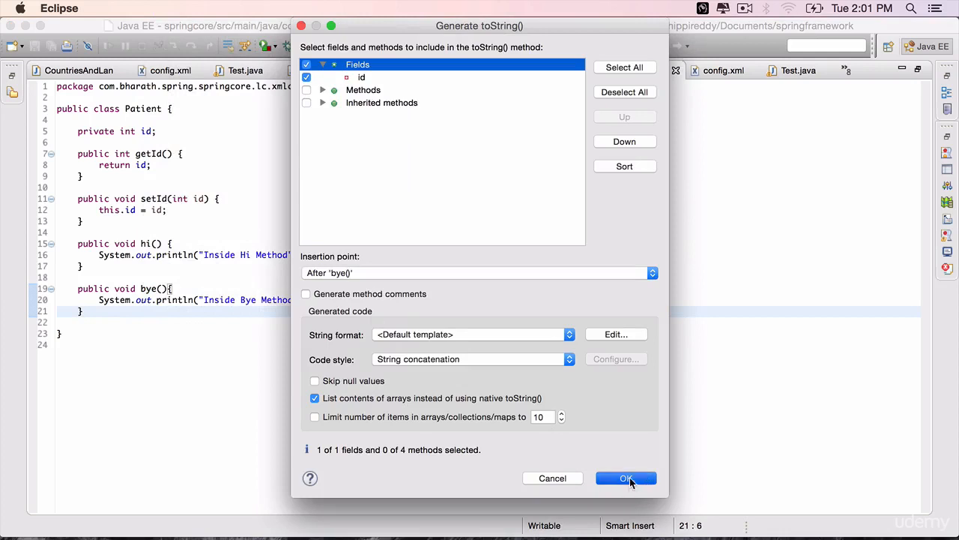
{"action": "left_click", "coordinate": [627, 477]}
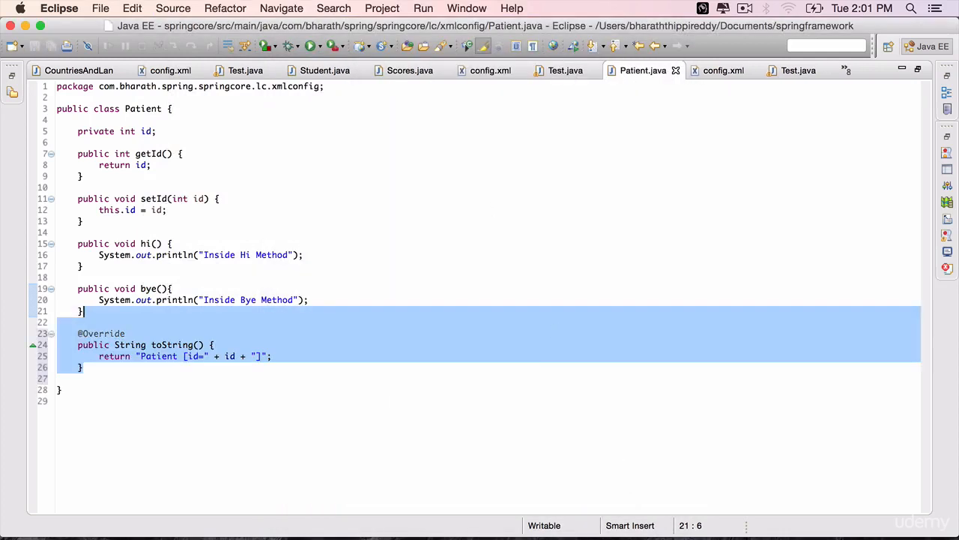
{"action": "left_click", "coordinate": [799, 69]}
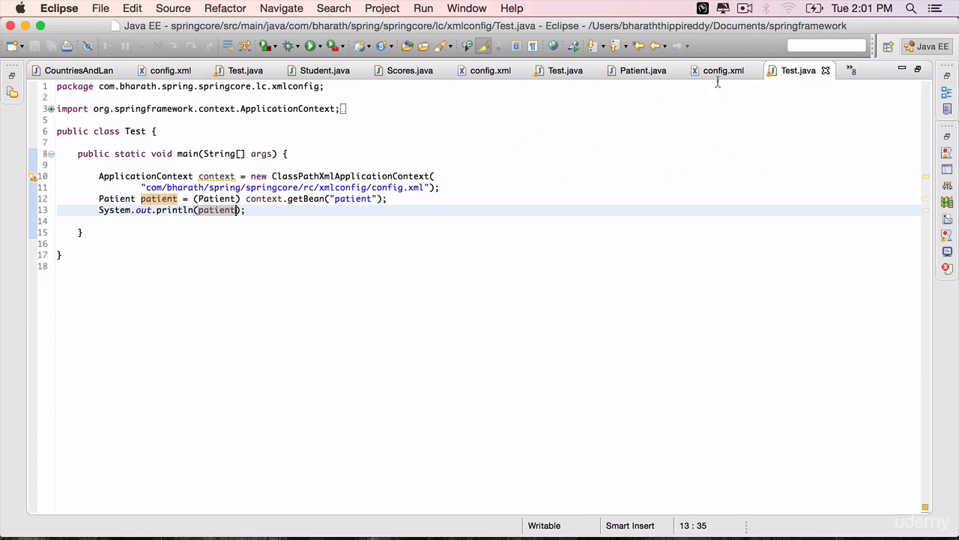
Step: Run Test as a Java application and read the FileNotFoundException for rc/xmlconfig/config.xml
{"action": "left_click", "coordinate": [719, 70]}
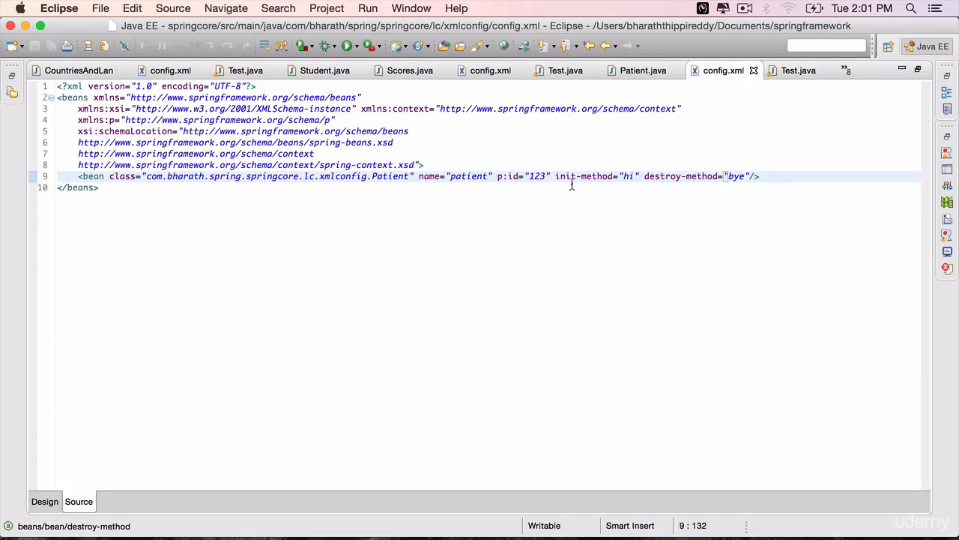
{"action": "mouse_move", "coordinate": [721, 156]}
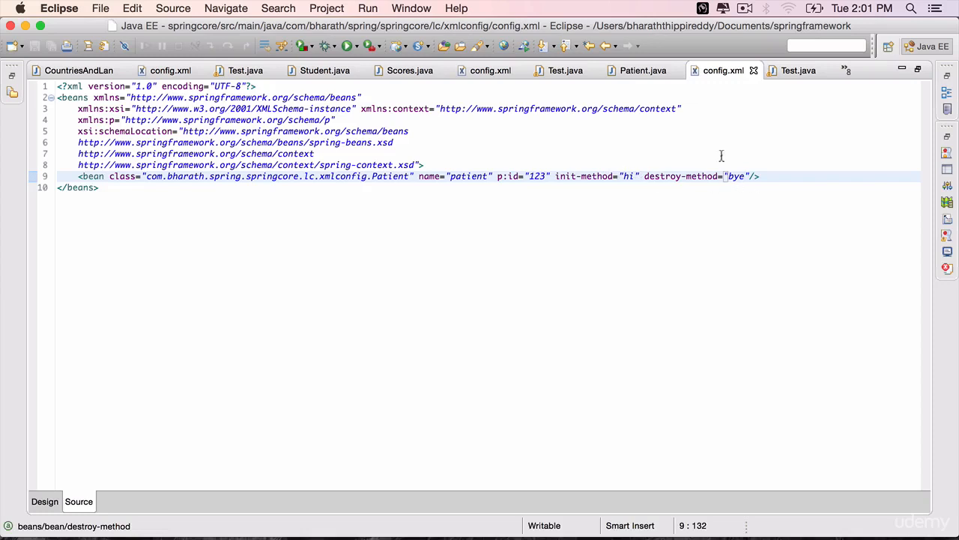
{"action": "left_click", "coordinate": [810, 70]}
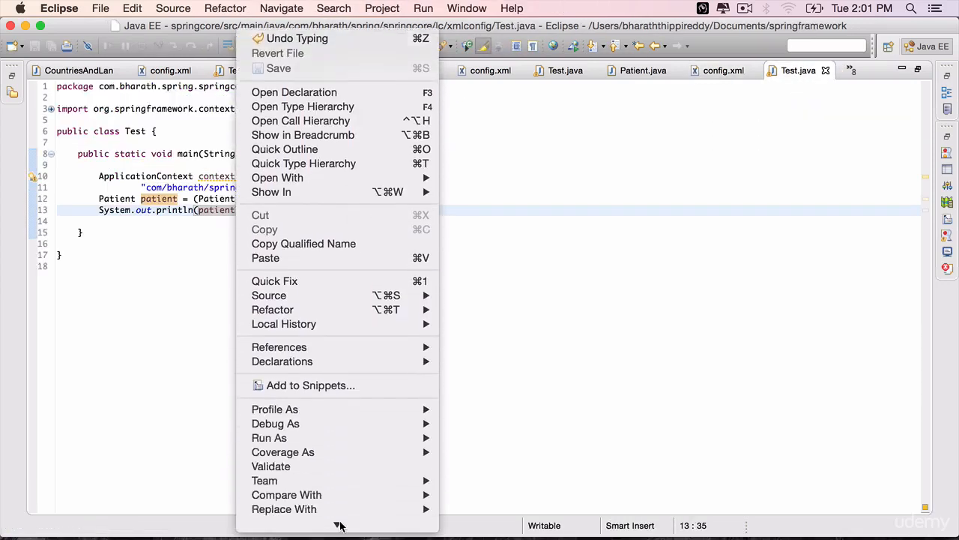
{"action": "mouse_move", "coordinate": [269, 403]}
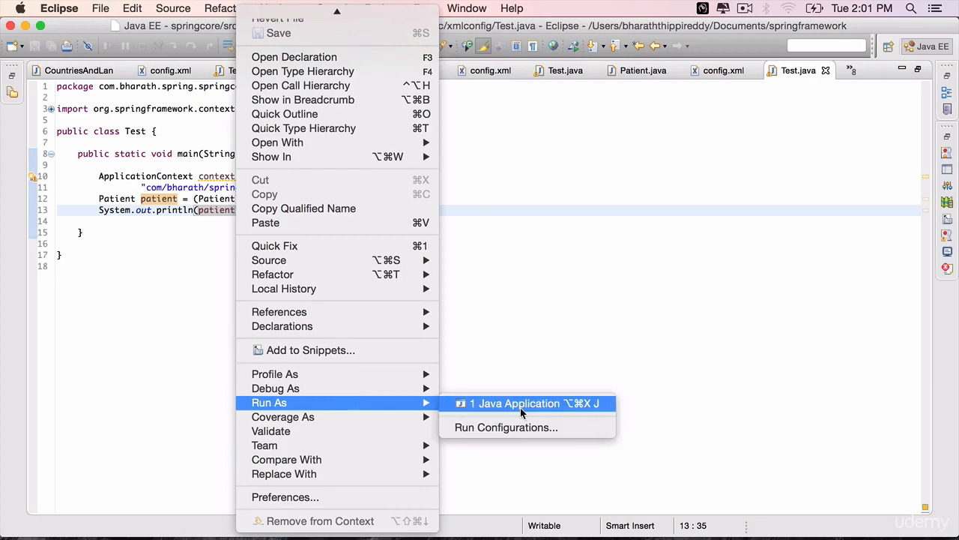
{"action": "left_click", "coordinate": [524, 403]}
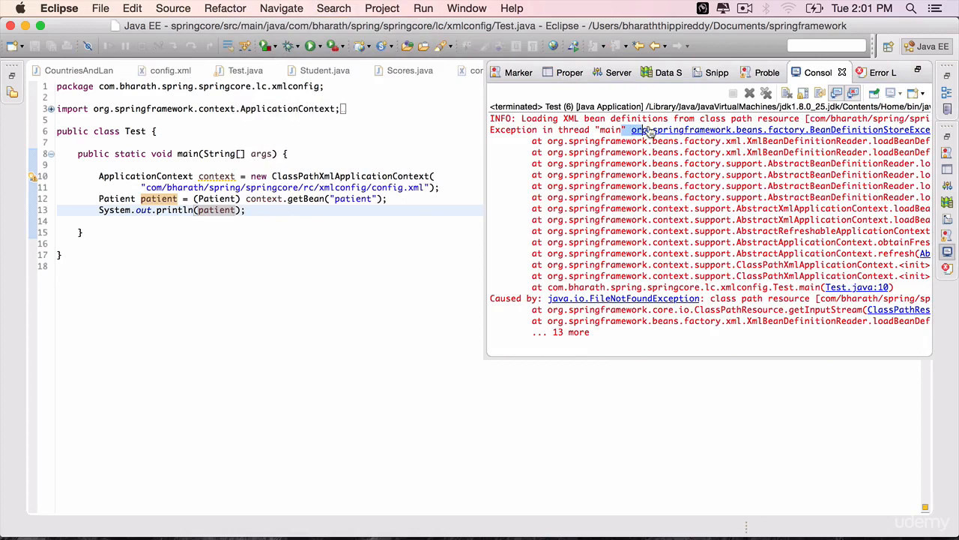
{"action": "scroll", "scroll_direction": "right", "scroll_amount": 3}
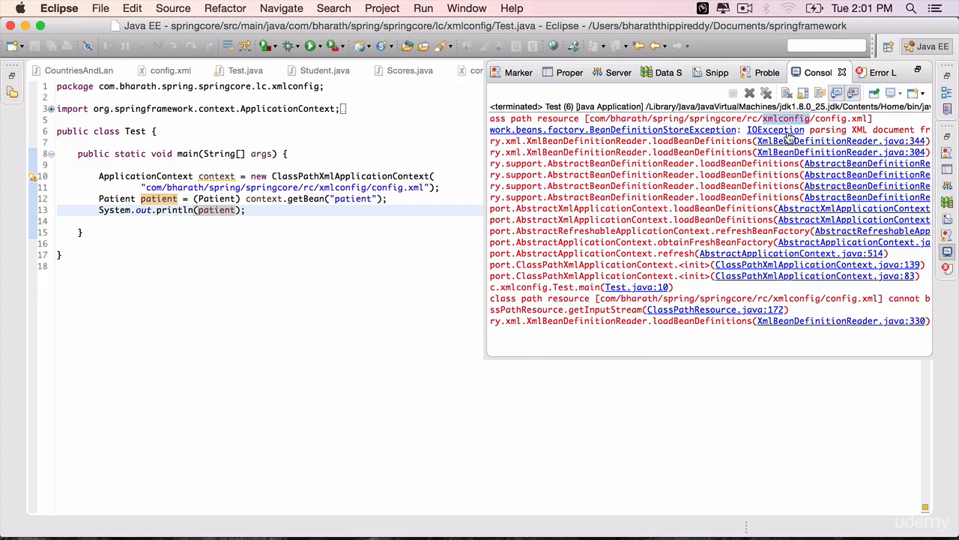
{"action": "mouse_move", "coordinate": [597, 119]}
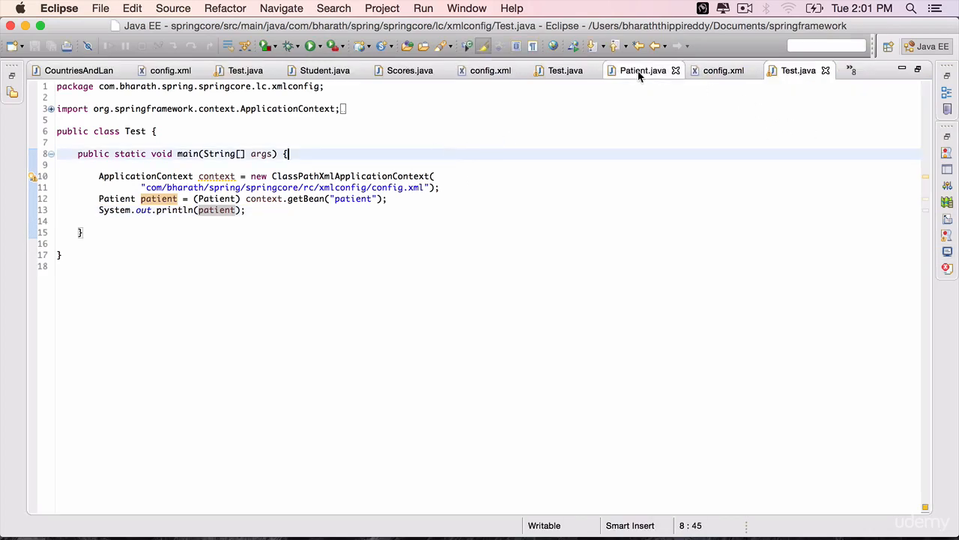
{"action": "mouse_move", "coordinate": [636, 72]}
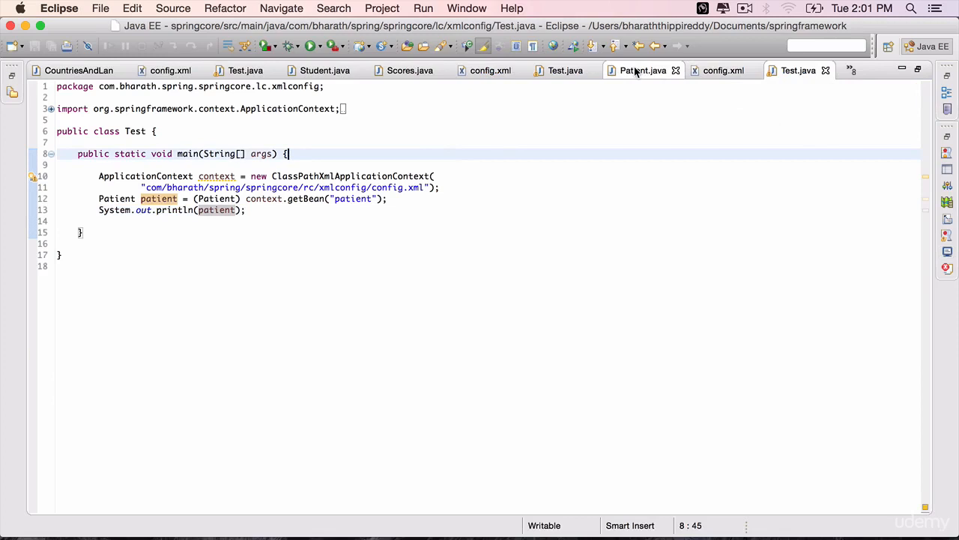
Step: Review Patient and config.xml, then correct Test's path to lc/xmlconfig/config.xml
{"action": "left_click", "coordinate": [643, 70]}
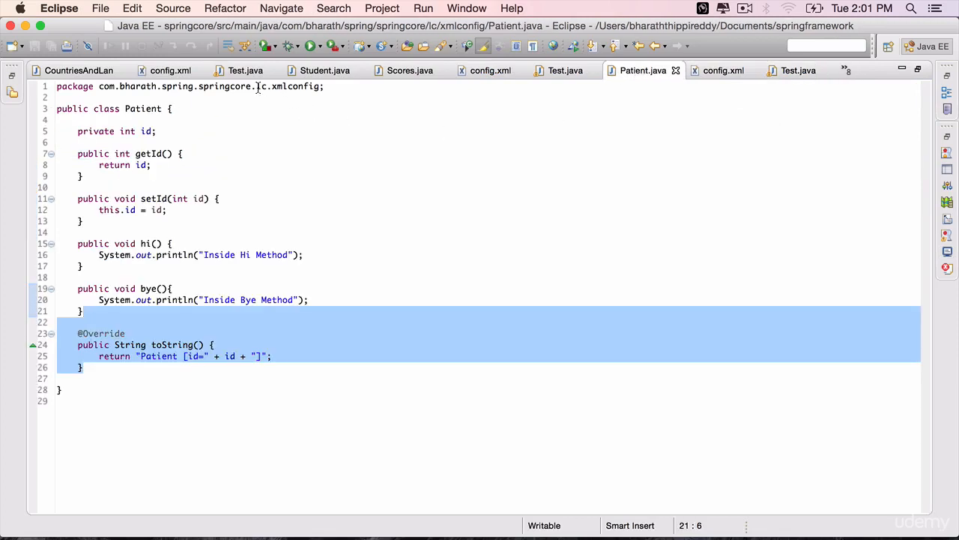
{"action": "left_click", "coordinate": [721, 70]}
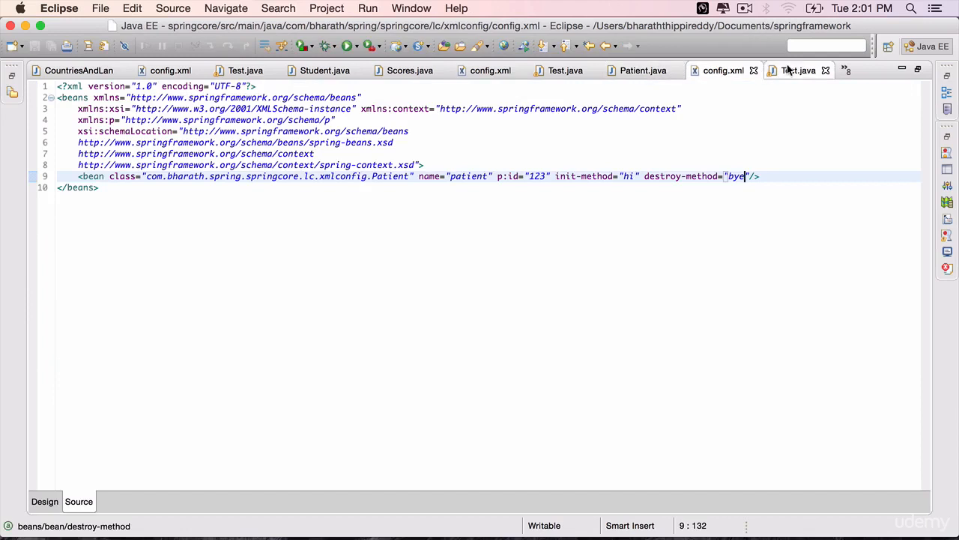
{"action": "left_click", "coordinate": [803, 71]}
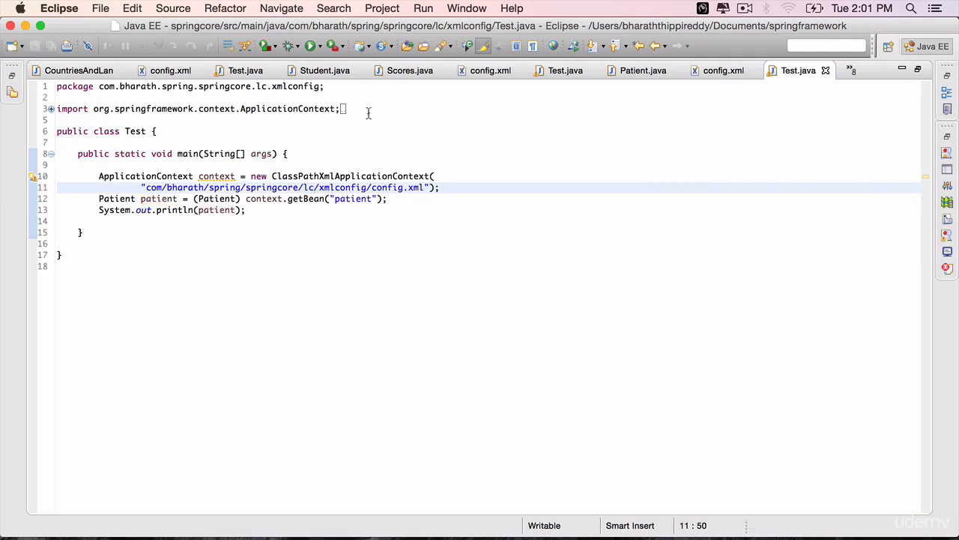
Step: Relaunch Test from recent launches, printing Inside Hi Method and Patient [id=123]
{"action": "left_click", "coordinate": [307, 46]}
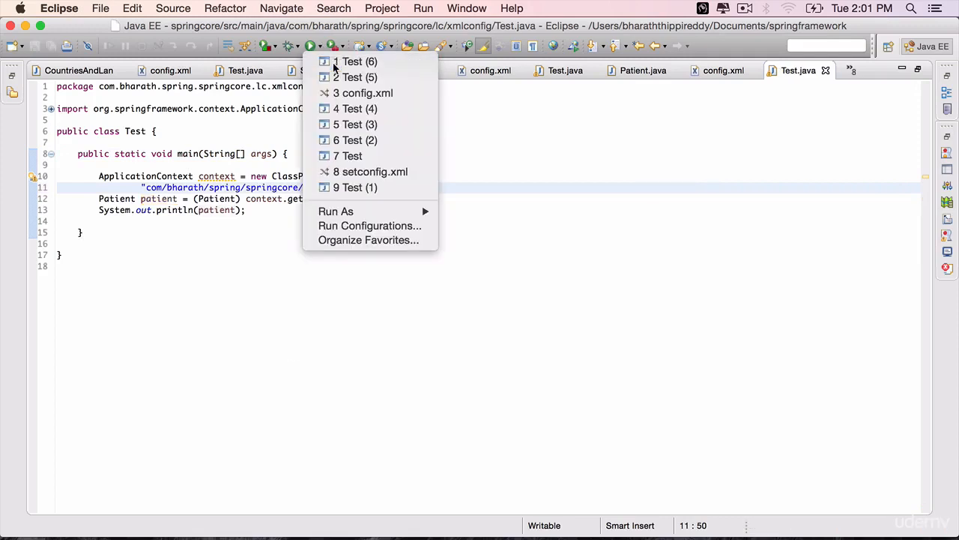
{"action": "left_click", "coordinate": [354, 61]}
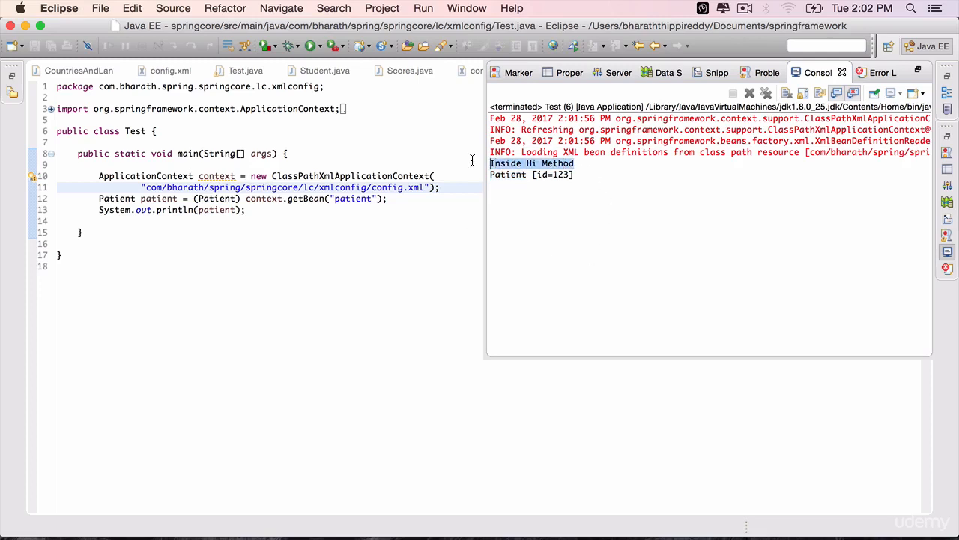
{"action": "left_click", "coordinate": [582, 168]}
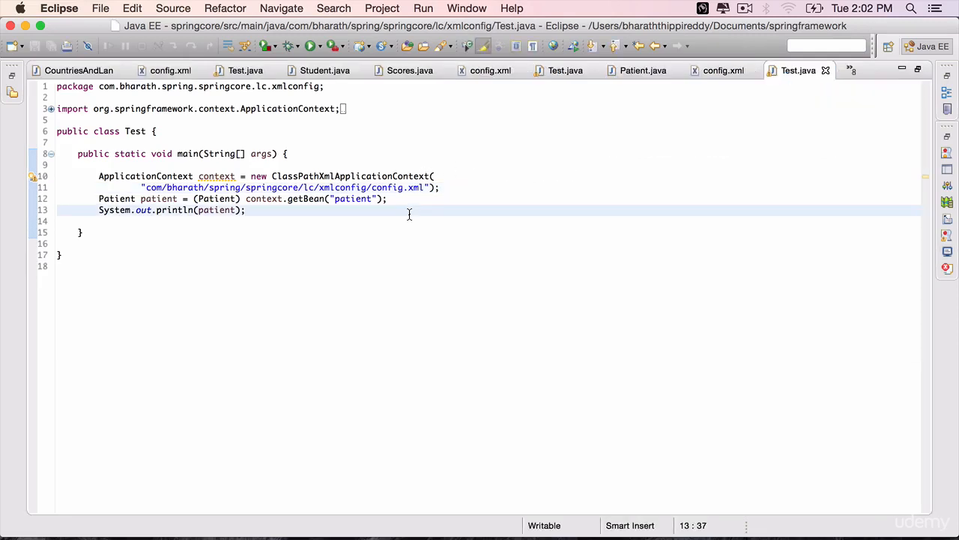
Step: Make Patient's setId print "Inside the setter method" via sysout
{"action": "left_click", "coordinate": [643, 70]}
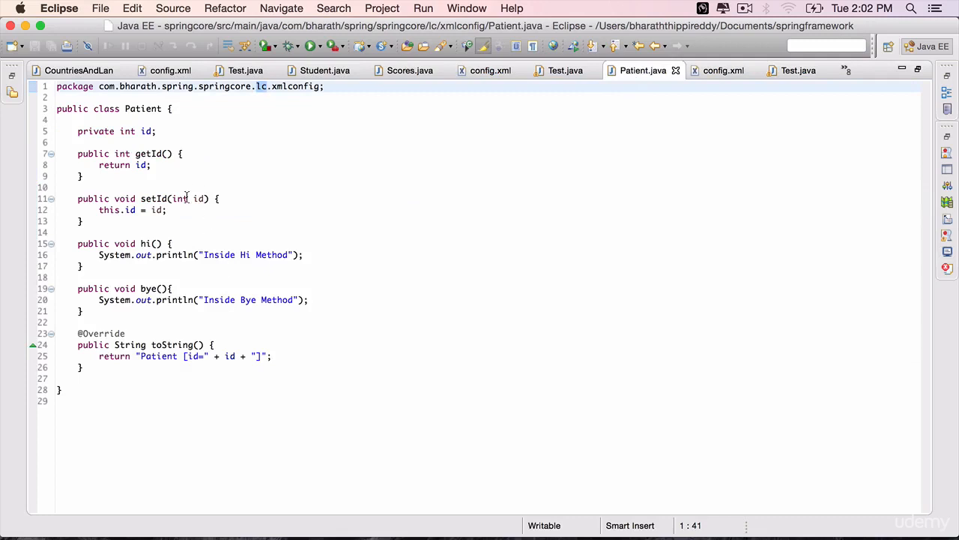
{"action": "type", "text": "sysout"}
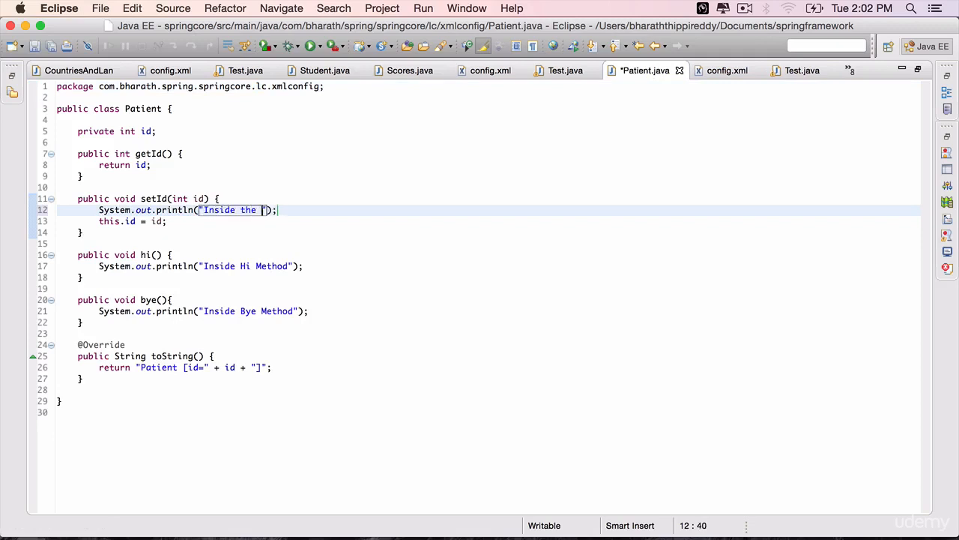
{"action": "type", "text": "setter method"}
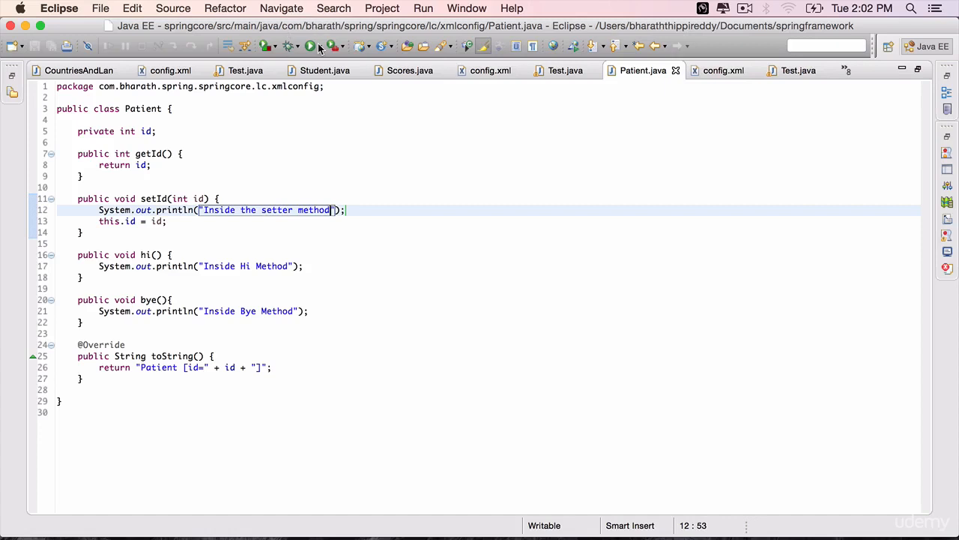
Step: Rerun Test, now showing the setter line before Inside Hi Method and Patient [id=123]
{"action": "left_click", "coordinate": [312, 45]}
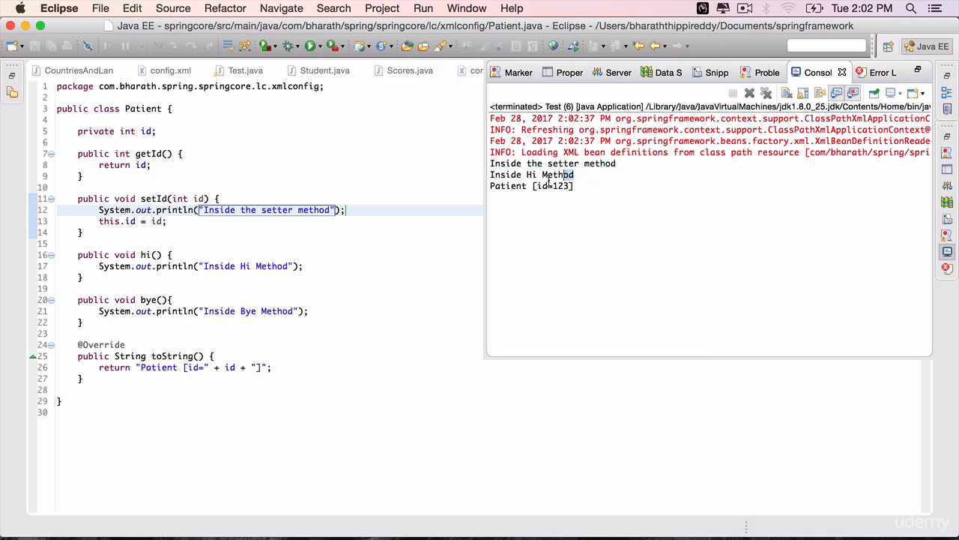
{"action": "double_click", "coordinate": [533, 174]}
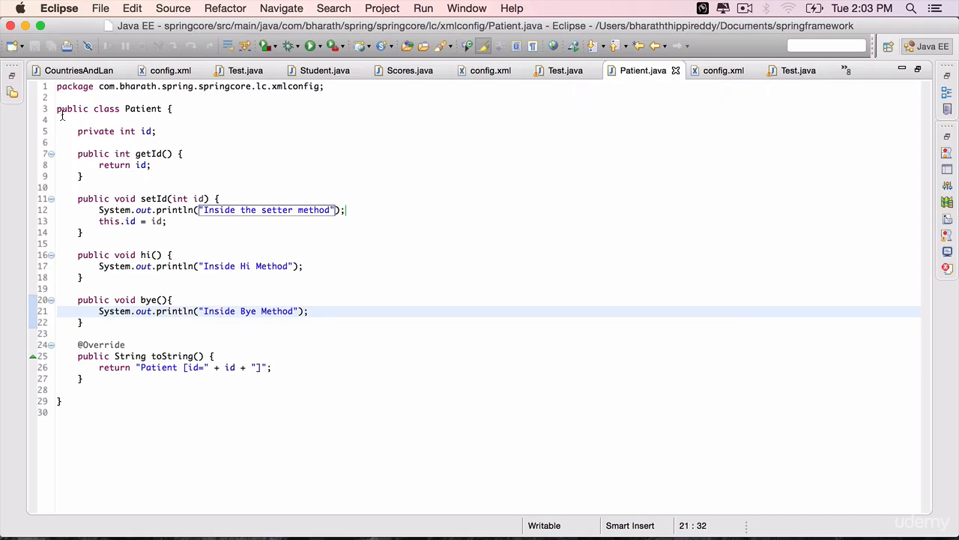
Step: Highlight Patient's bye method and its destroy-method attribute in config.xml, returning to Test
{"action": "key", "text": "Cmd+a"}
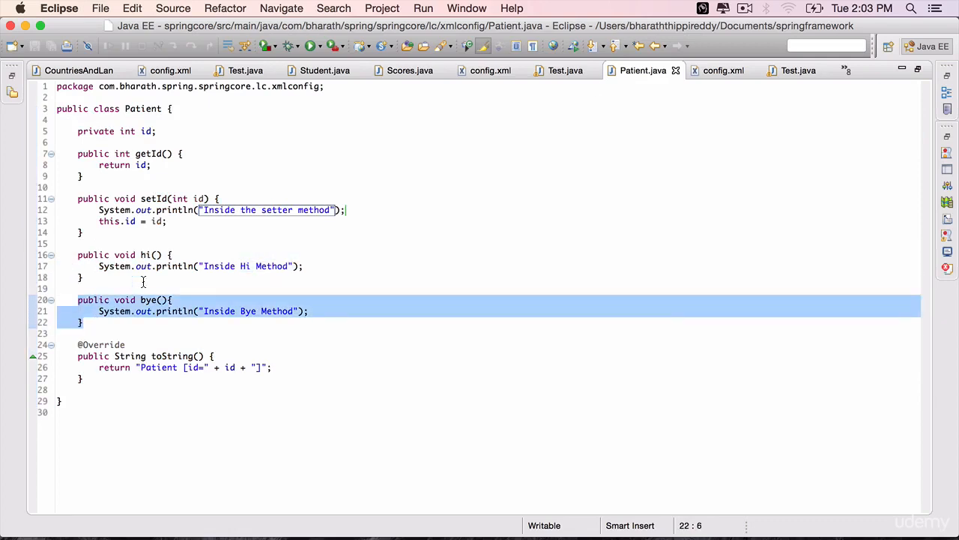
{"action": "left_click", "coordinate": [723, 69]}
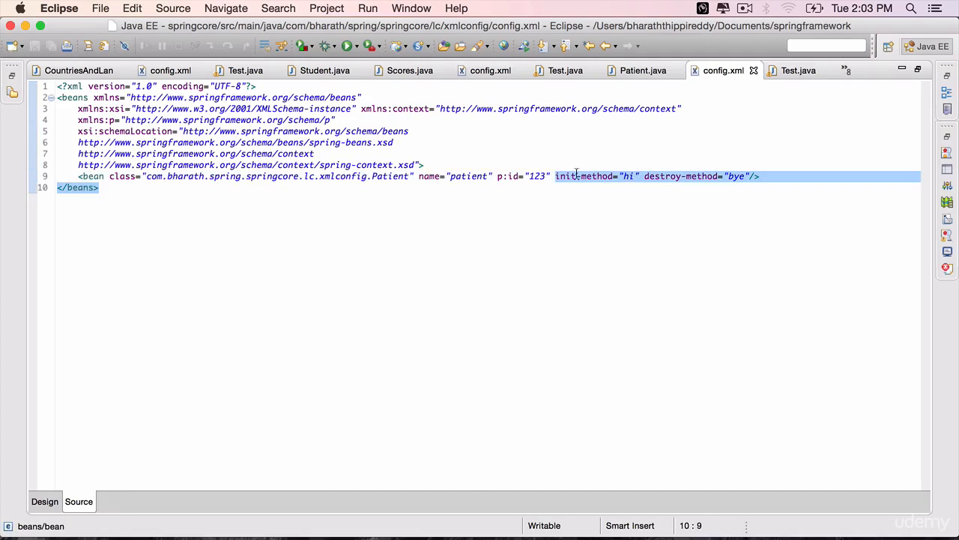
{"action": "left_click", "coordinate": [672, 165]}
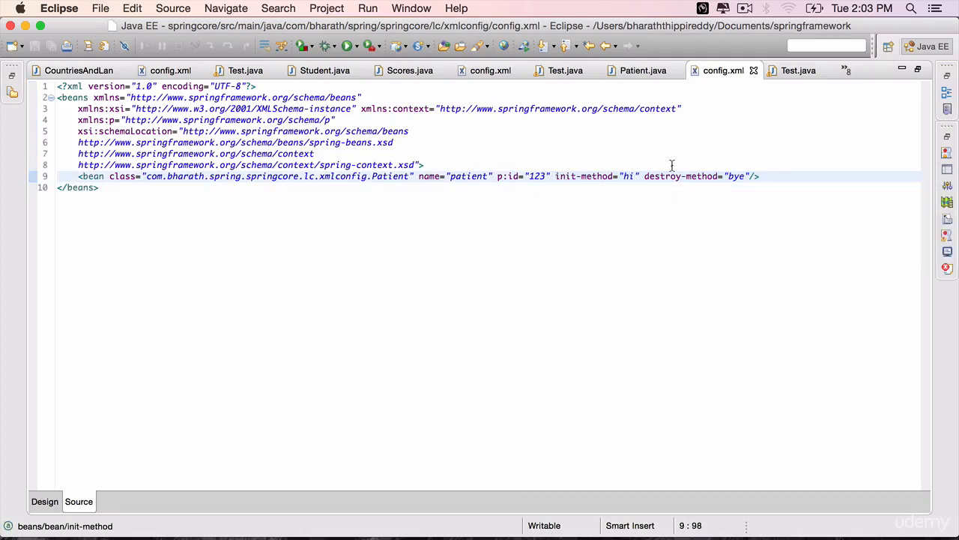
{"action": "double_click", "coordinate": [678, 176]}
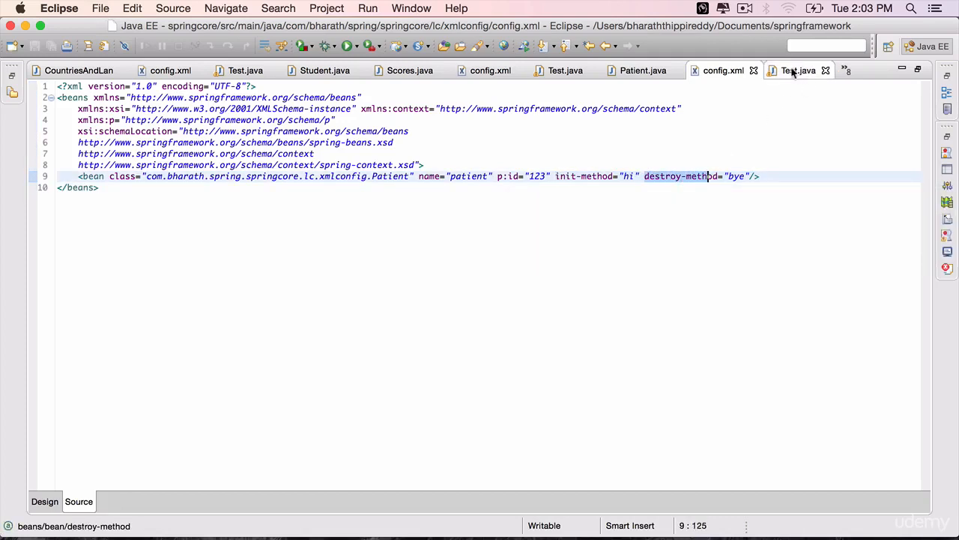
{"action": "left_click", "coordinate": [804, 70]}
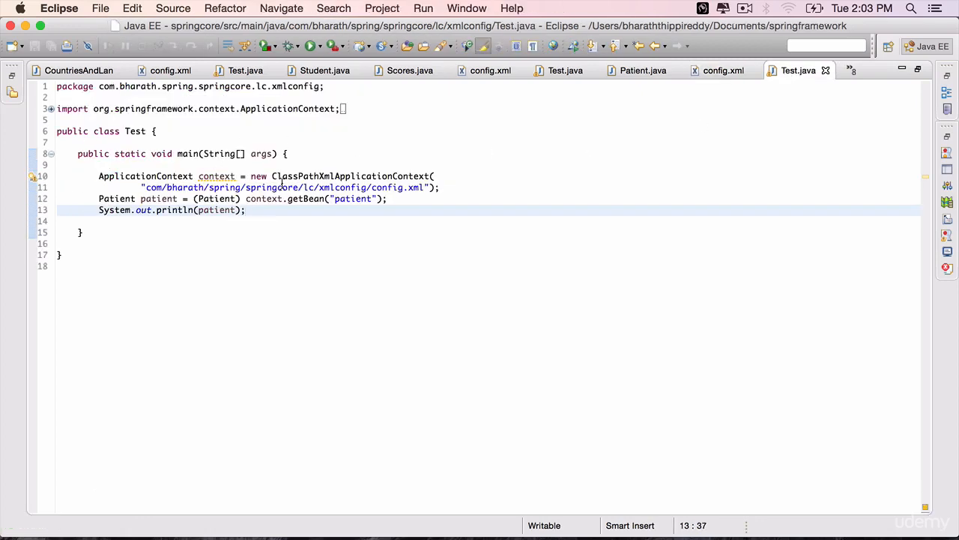